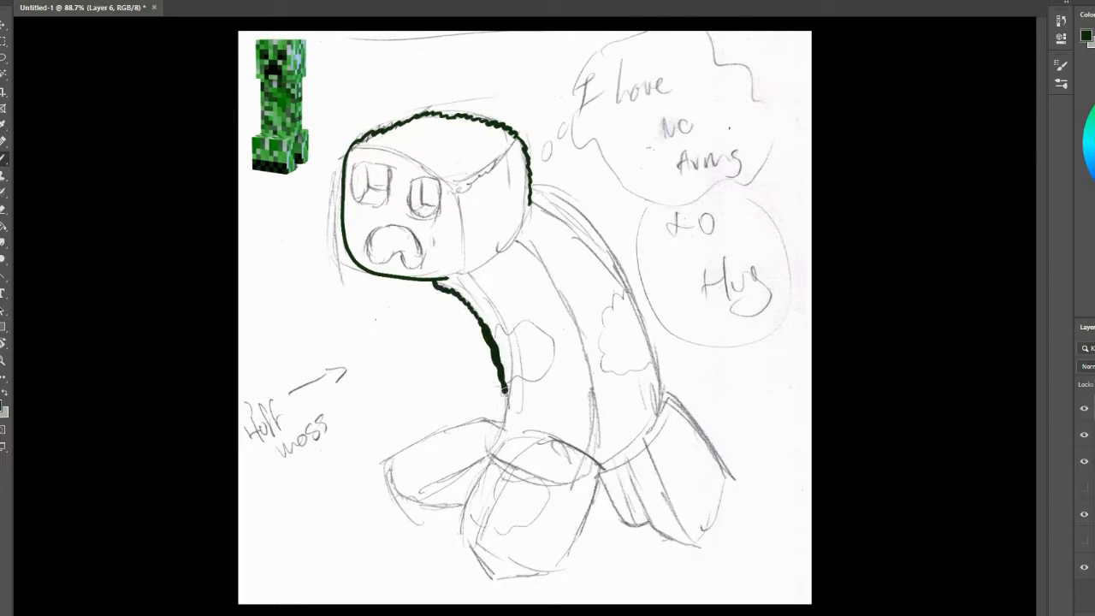
# Trace fuzzy dark green outlines around the creeper's head, back and legs over the sketch
pyautogui.moveTo(531, 205); pyautogui.dragTo(664, 394)
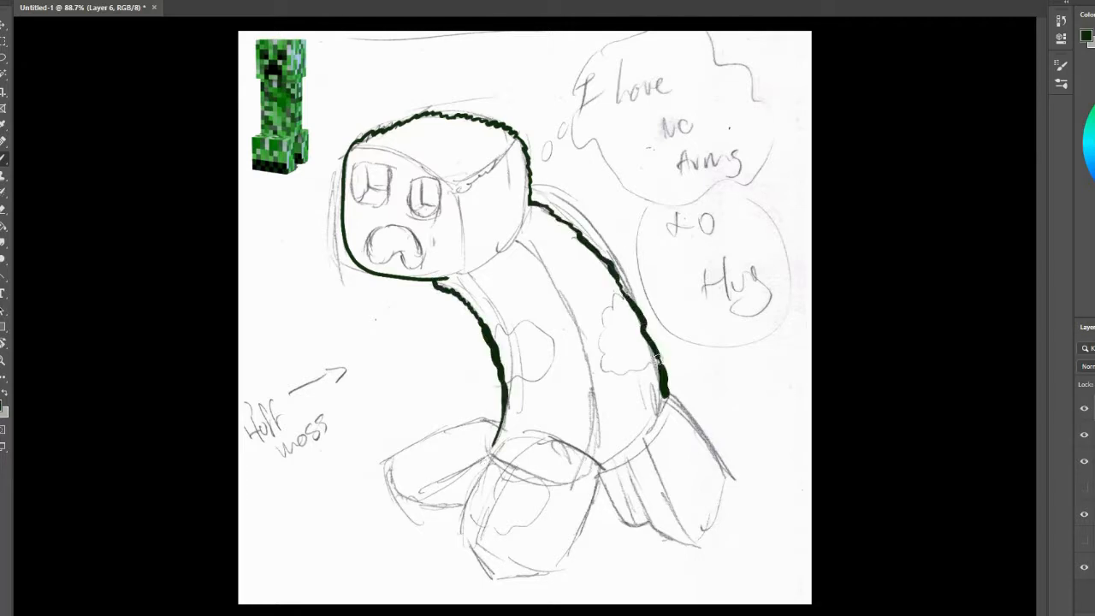
pyautogui.moveTo(513, 436); pyautogui.dragTo(483, 476)
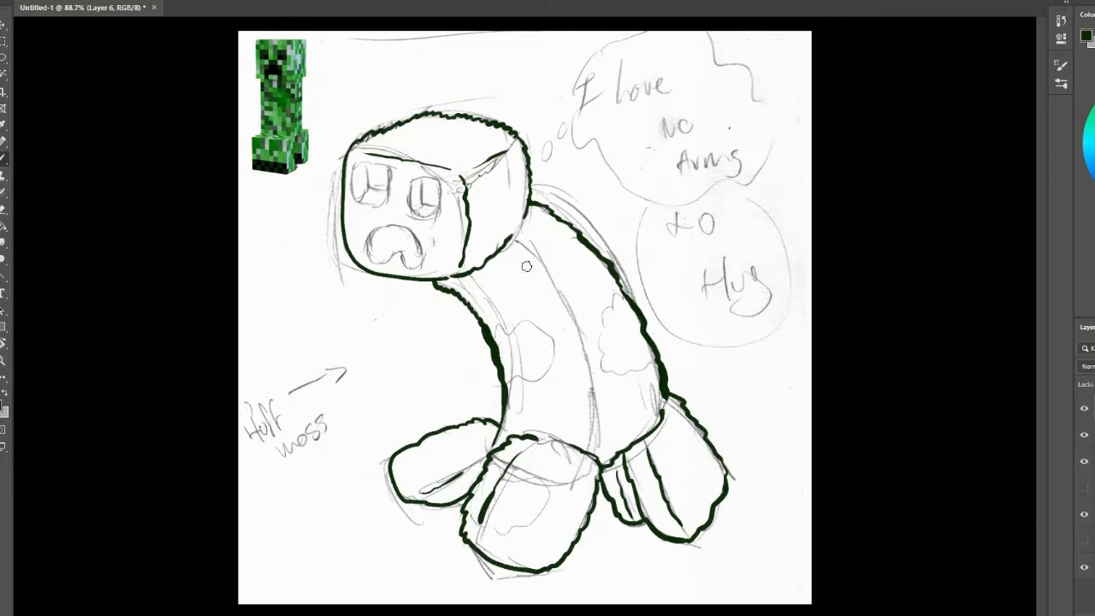
pyautogui.moveTo(513, 256); pyautogui.dragTo(556, 334)
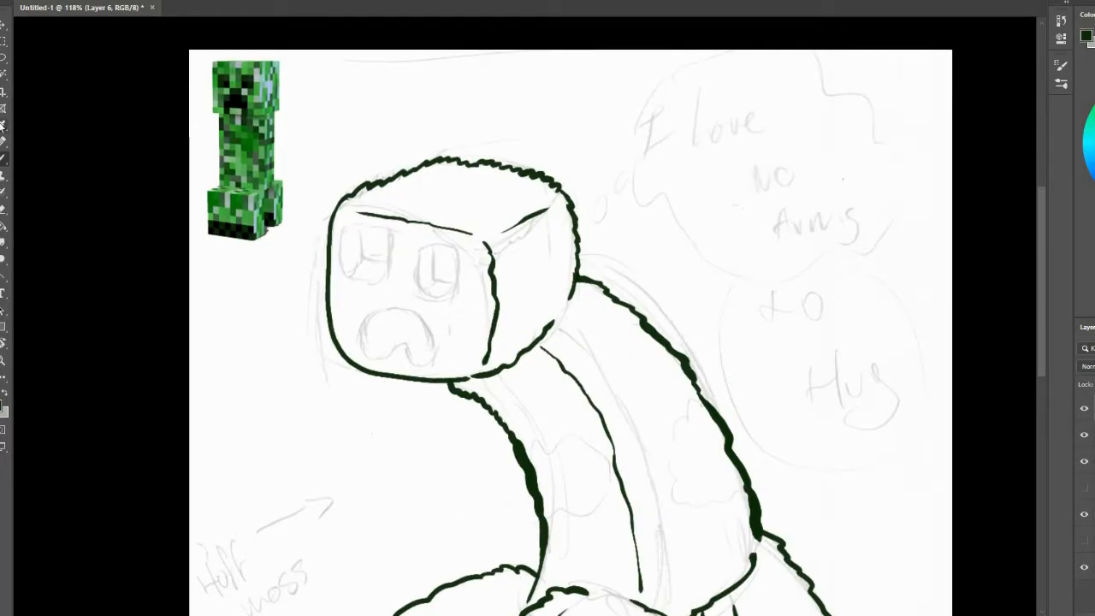
# Paint a dark eye on the creeper's face and fill its body with flat green
pyautogui.moveTo(420, 248); pyautogui.dragTo(441, 294)
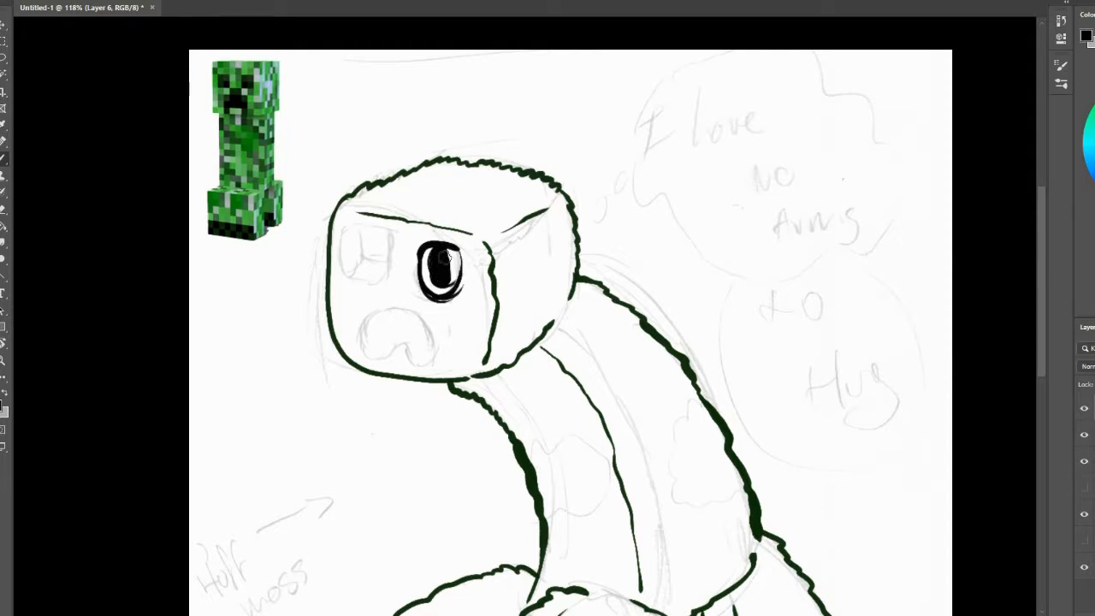
pyautogui.click(443, 288)
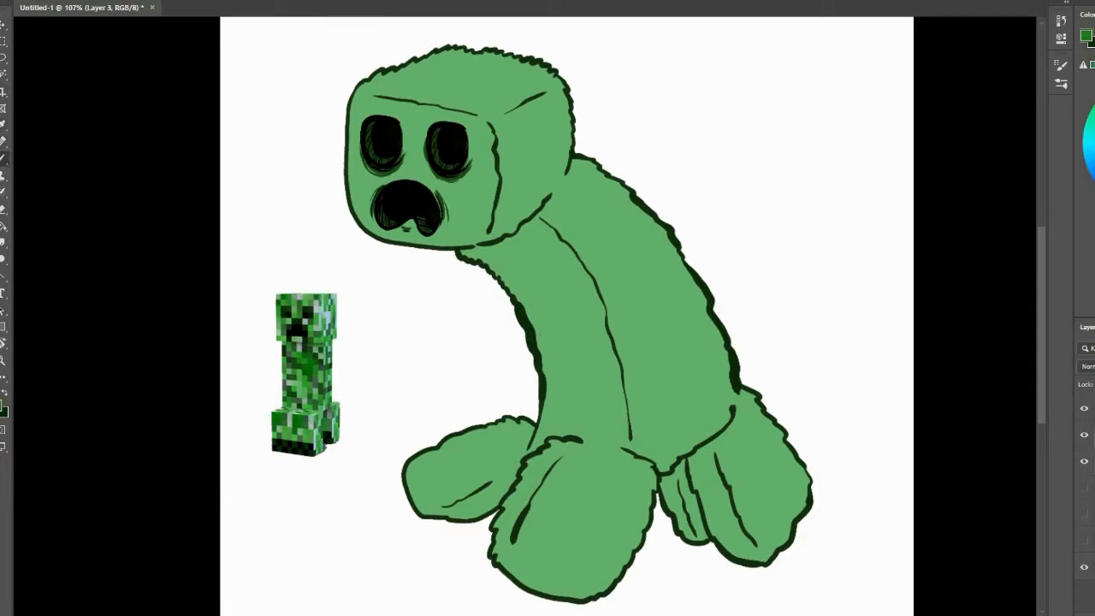
# Paint darker green moss patches across the body with extra dabs near the neck and head
pyautogui.moveTo(531, 308); pyautogui.dragTo(599, 376)
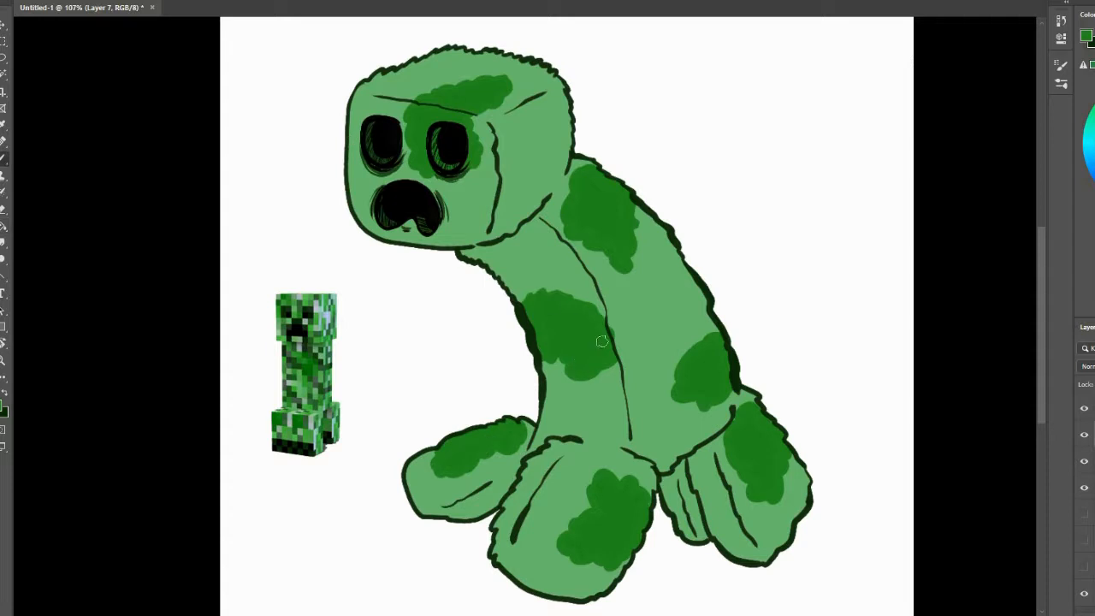
pyautogui.moveTo(633, 510)
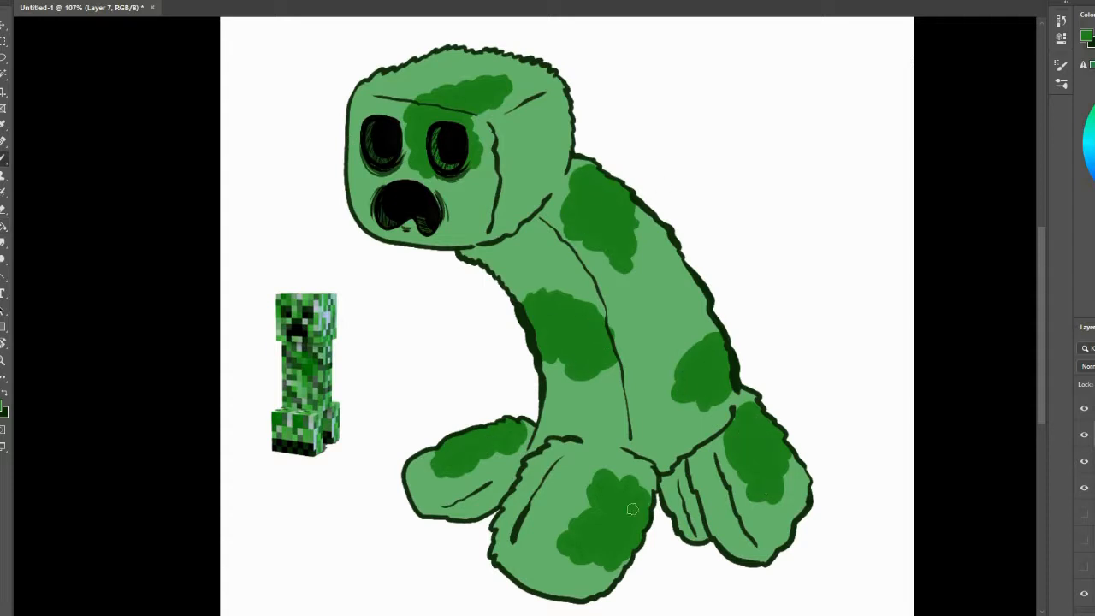
pyautogui.moveTo(421, 164)
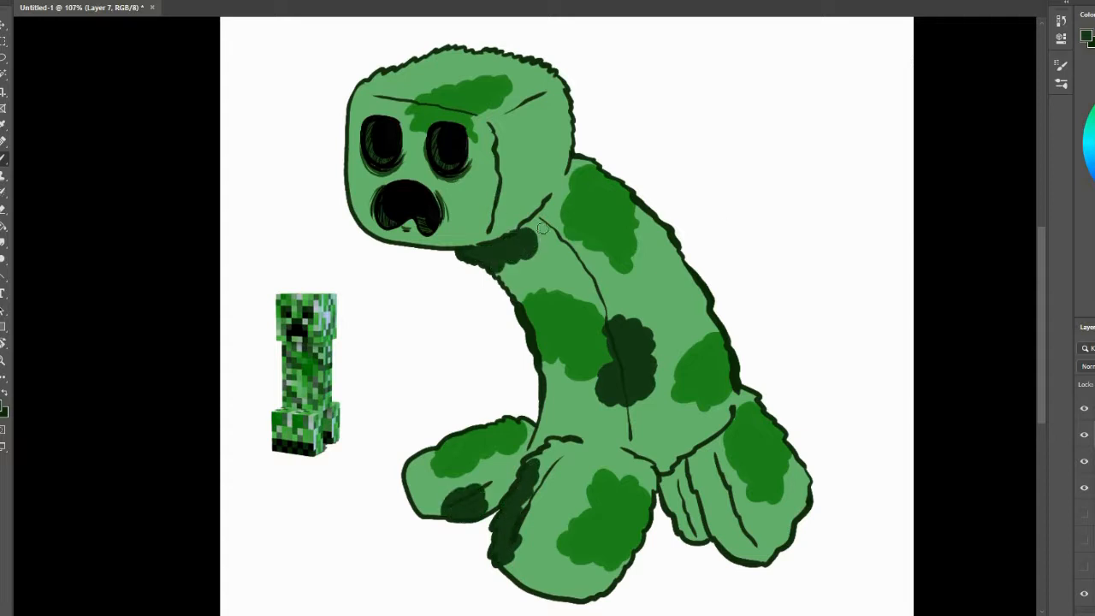
pyautogui.click(513, 222)
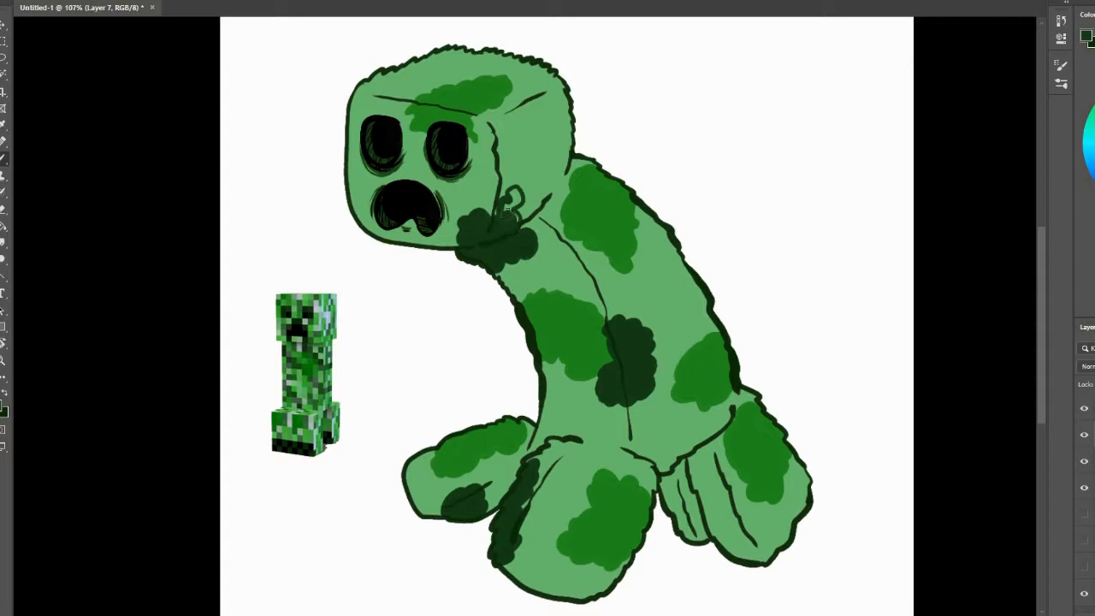
pyautogui.click(431, 60)
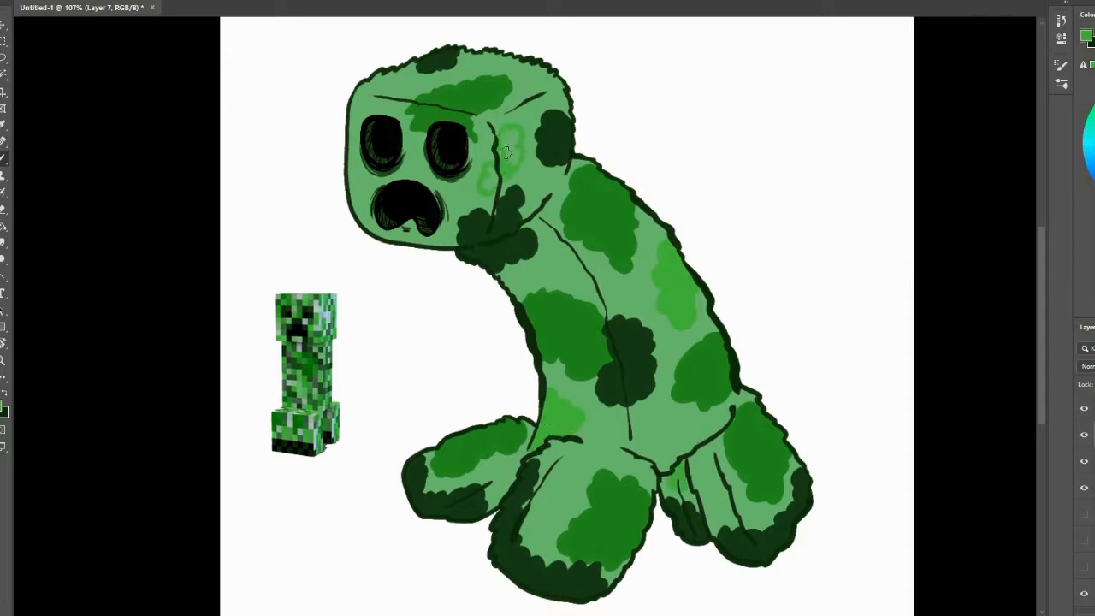
# Add pale highlight spots on the creeper's body and smudge the moss shading softer
pyautogui.moveTo(505, 154); pyautogui.dragTo(539, 77)
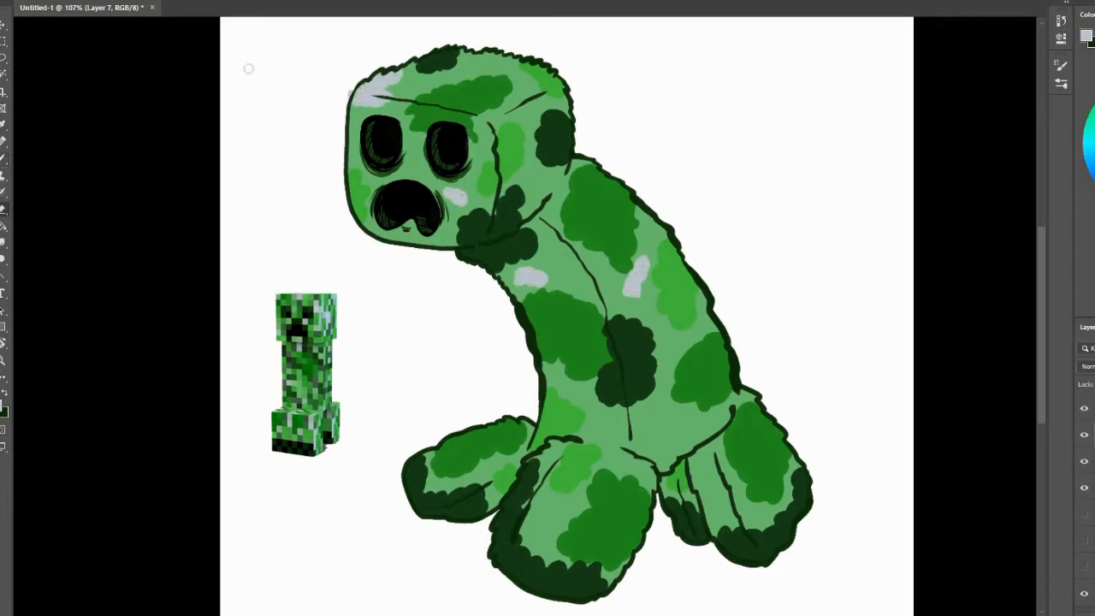
pyautogui.click(490, 472)
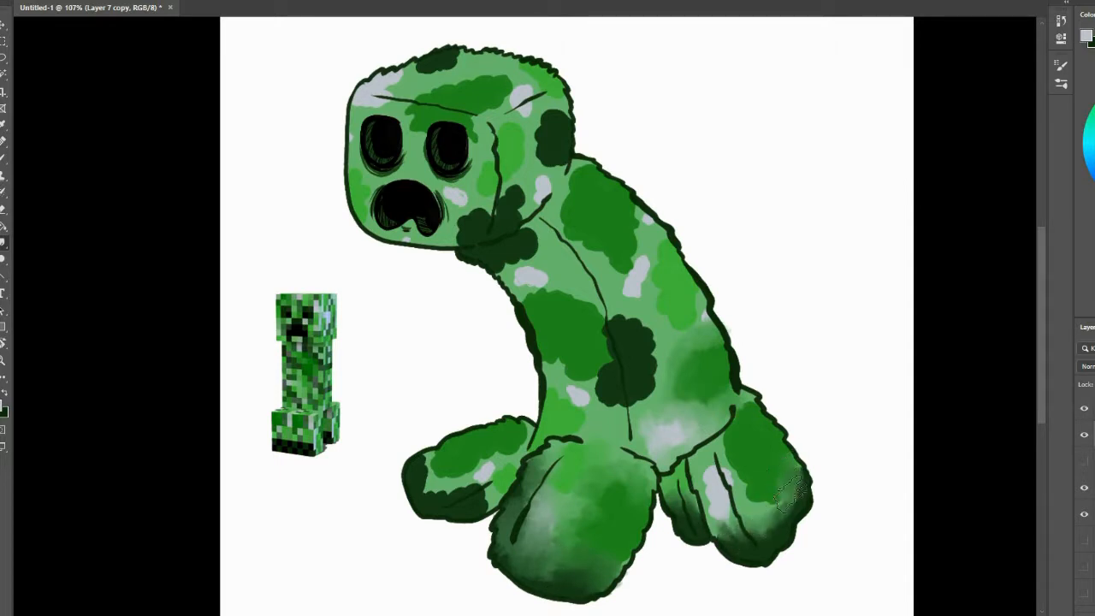
pyautogui.moveTo(787, 497); pyautogui.dragTo(745, 539)
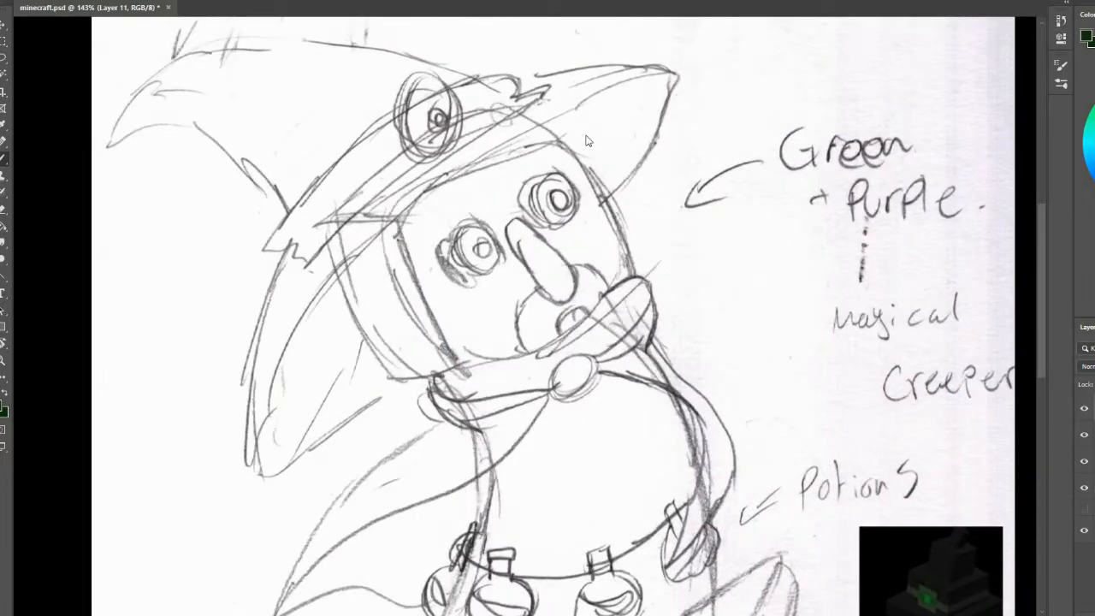
# Outline the witch creeper's head, body and fuzzy feet in dark green
pyautogui.moveTo(565, 145); pyautogui.dragTo(419, 376)
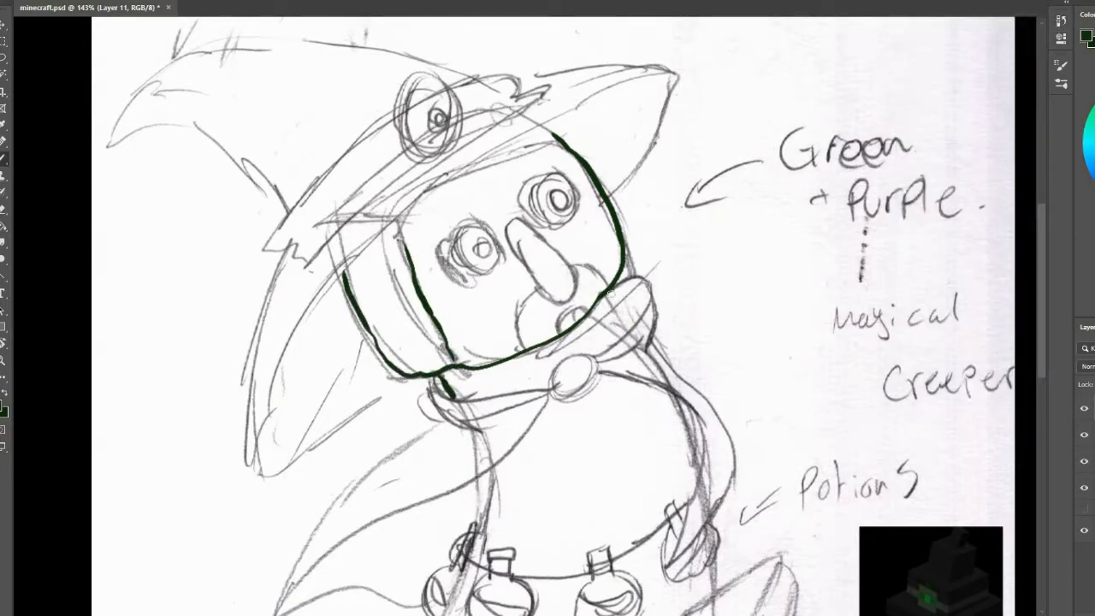
pyautogui.scroll(-3)
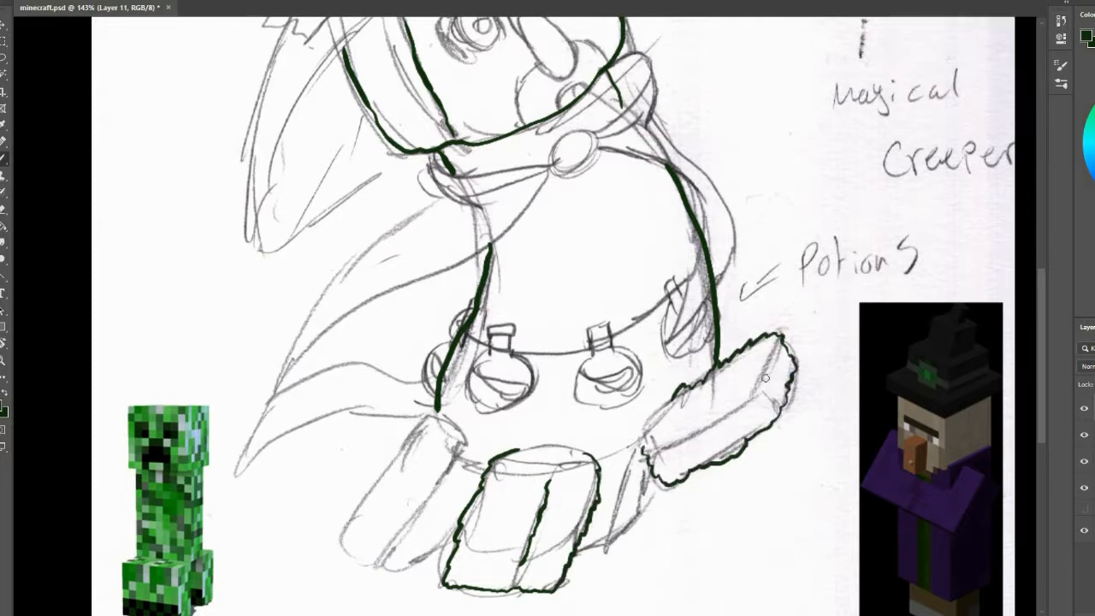
pyautogui.moveTo(767, 377); pyautogui.dragTo(790, 394)
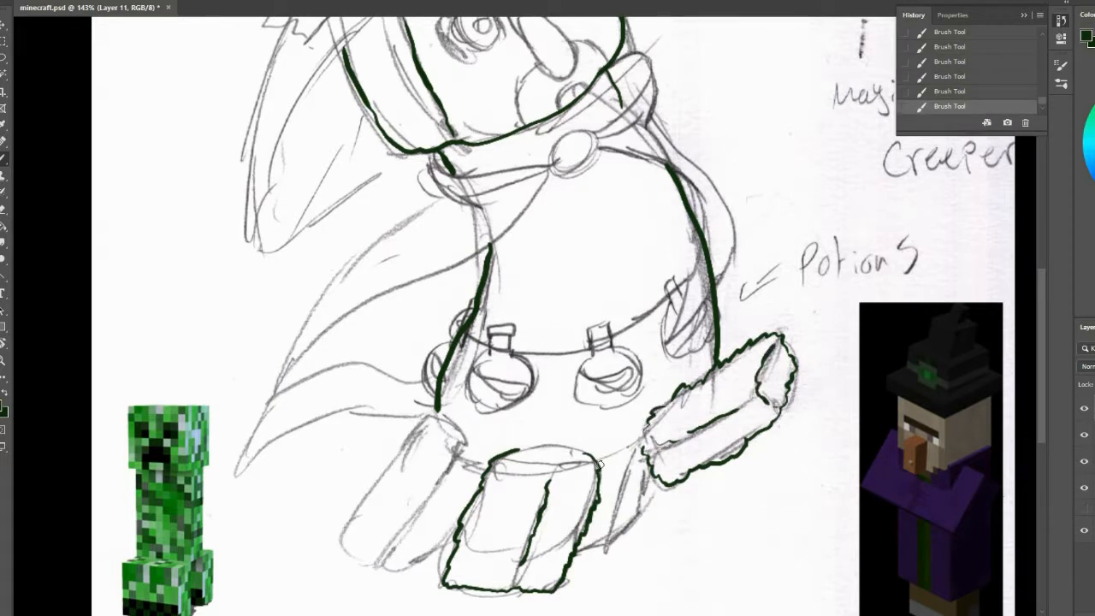
pyautogui.moveTo(599, 462); pyautogui.dragTo(616, 530)
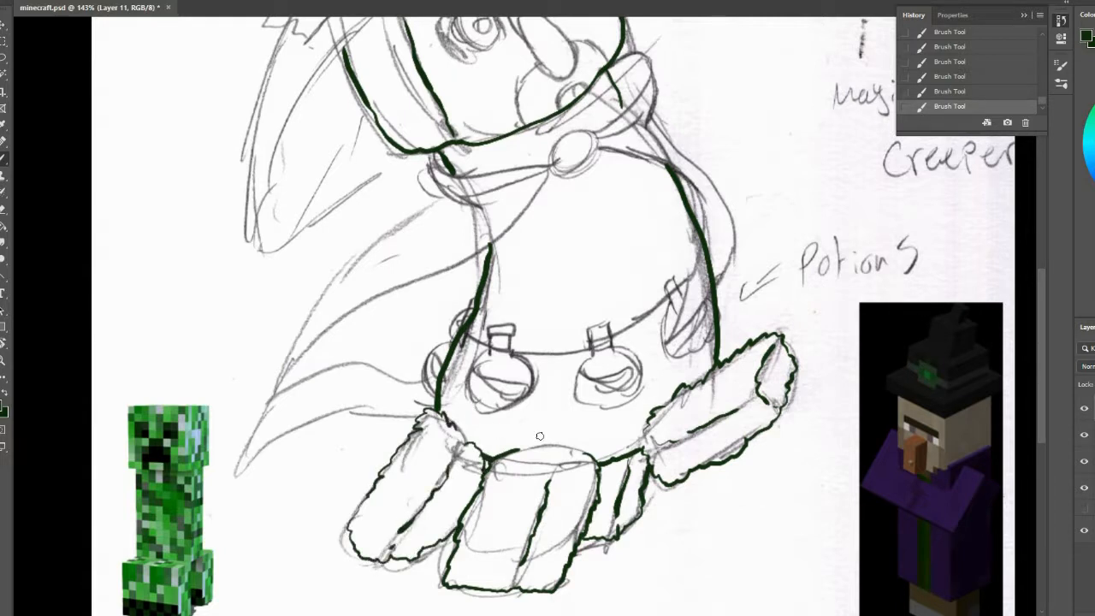
# Ink the long sweeping tail of the purple cape below the body
pyautogui.scroll(-3)
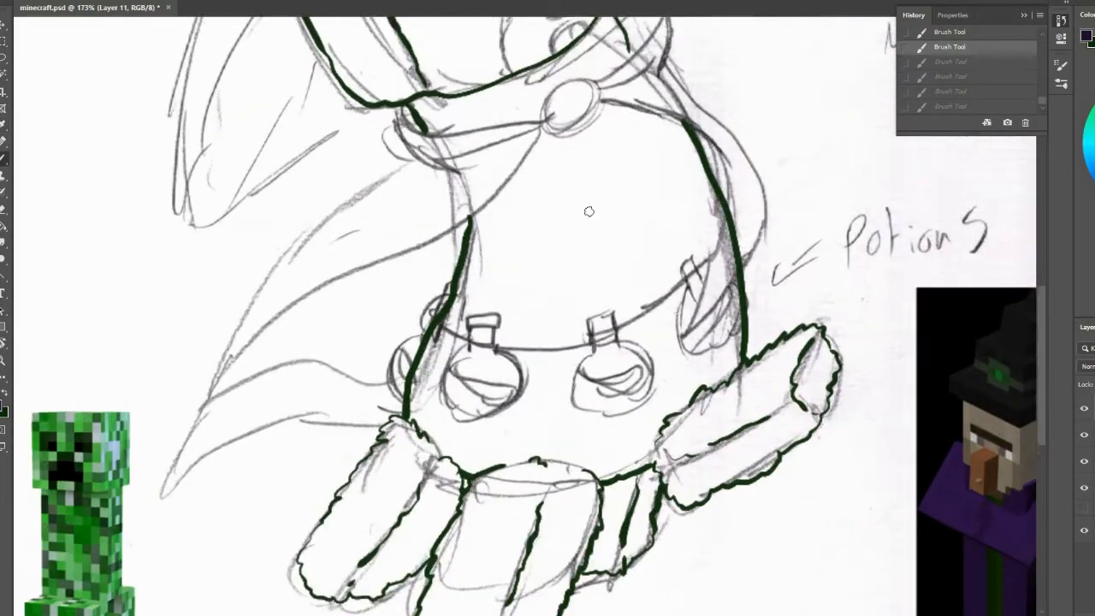
pyautogui.scroll(-3)
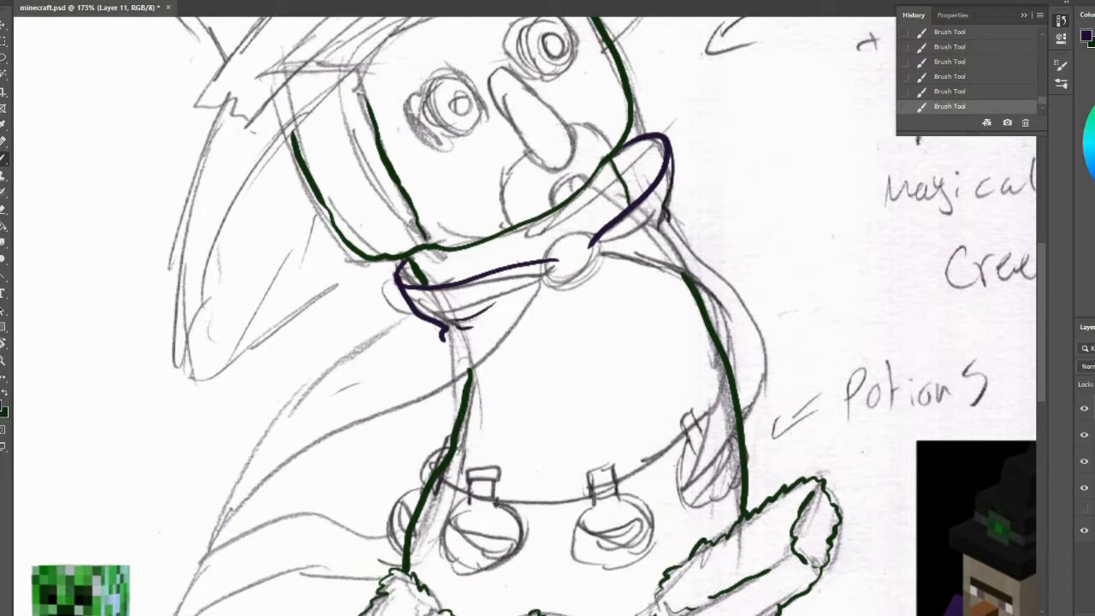
pyautogui.scroll(-3)
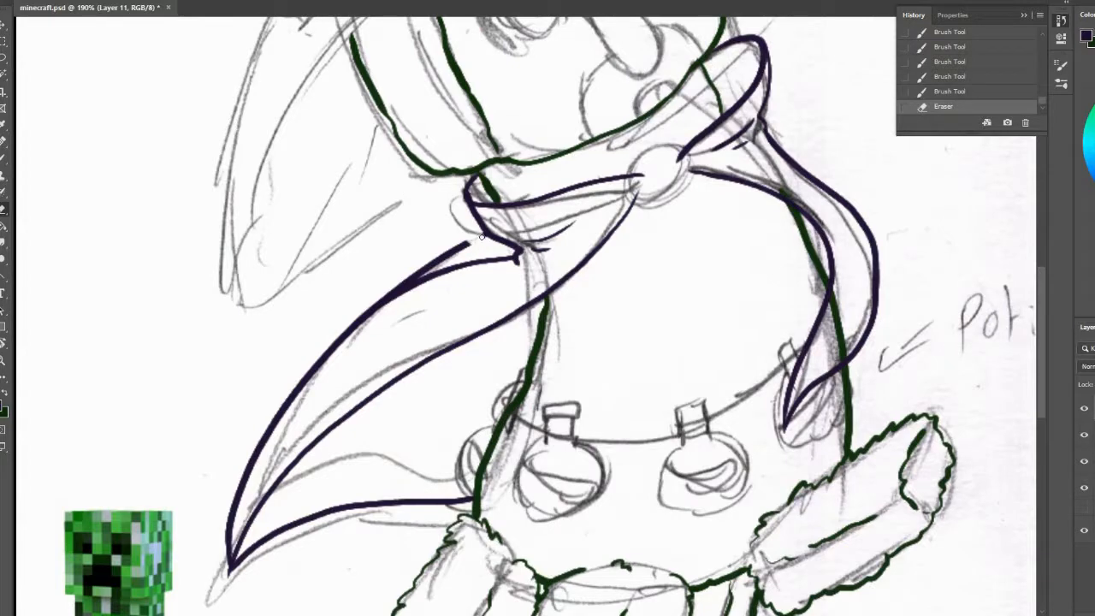
pyautogui.moveTo(483, 239); pyautogui.dragTo(377, 305)
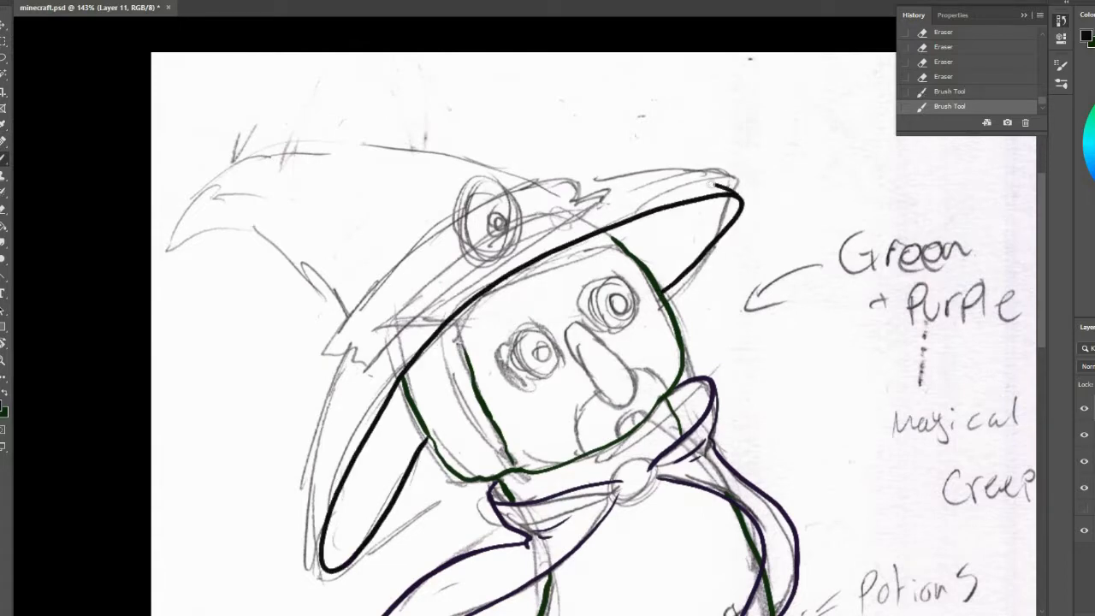
# Ink the pointed witch hat in black and add the emerald, hatched eyes and clasp details
pyautogui.moveTo(719, 180); pyautogui.dragTo(325, 556)
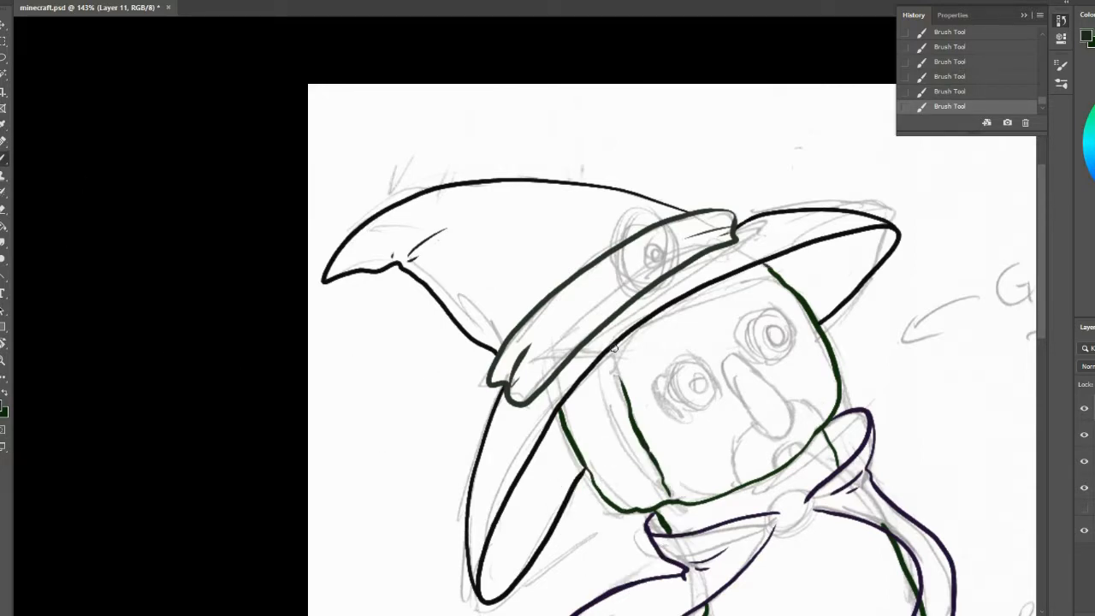
pyautogui.moveTo(612, 346); pyautogui.dragTo(779, 530)
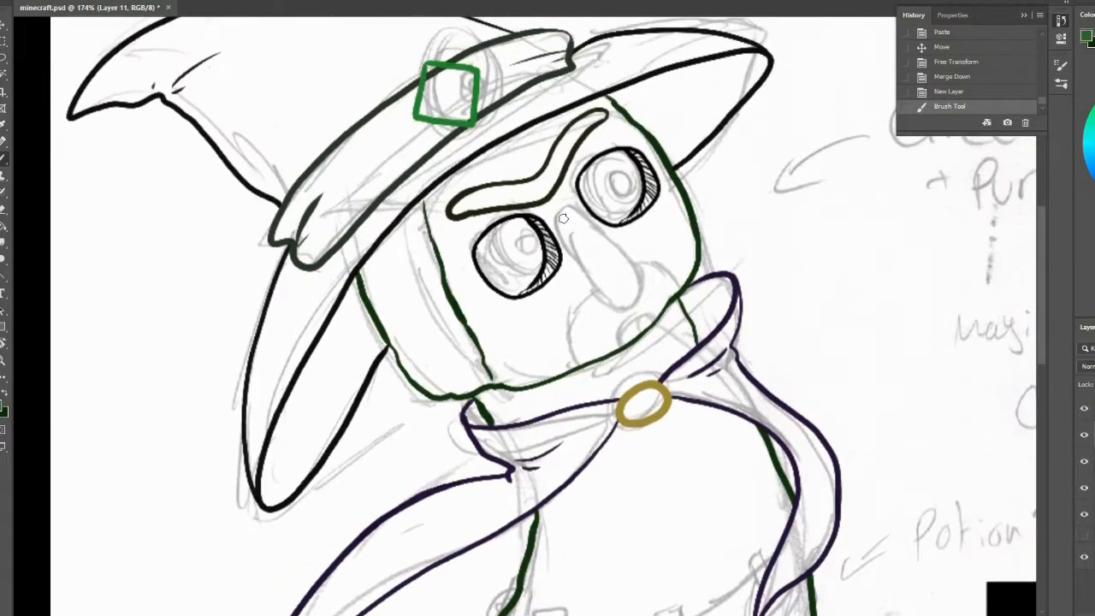
# Draw orange corks on both potion bottles, the brown string linking them, and fill the body green
pyautogui.moveTo(564, 214); pyautogui.dragTo(616, 308)
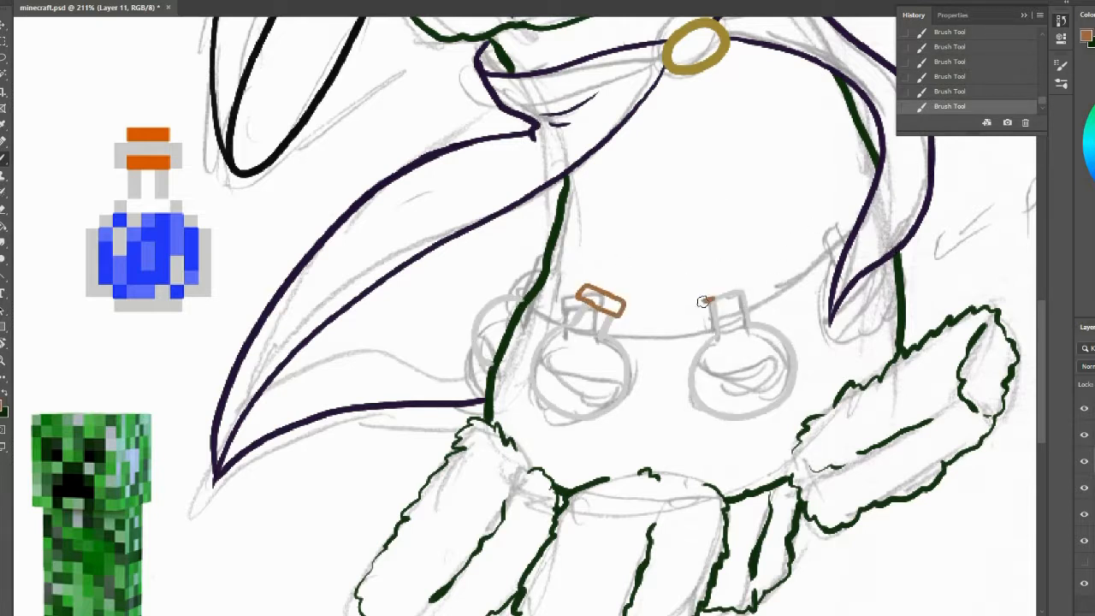
pyautogui.moveTo(702, 300); pyautogui.dragTo(745, 288)
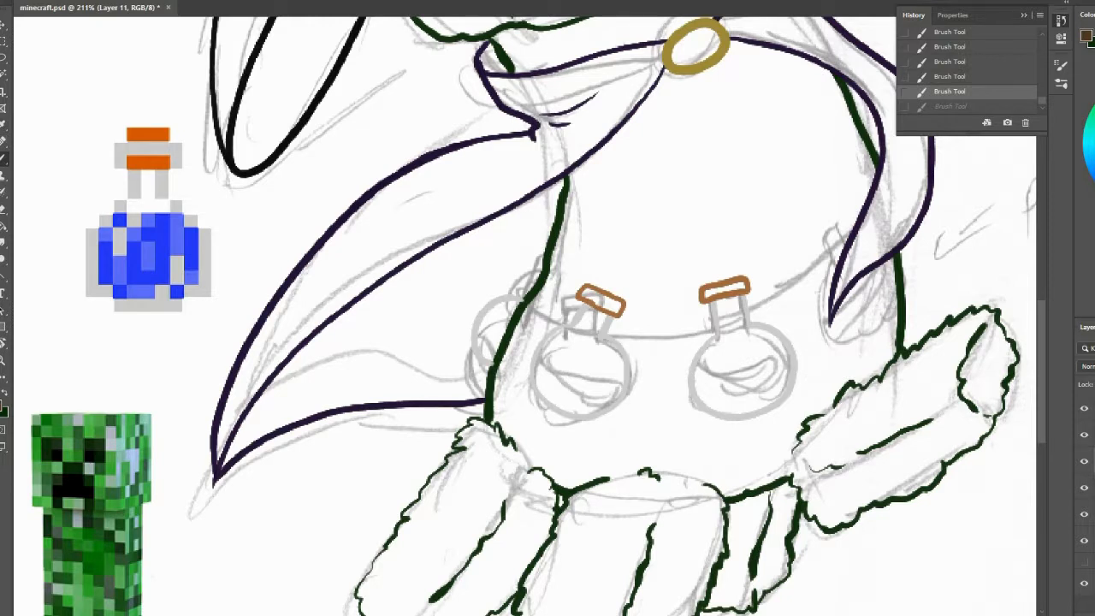
pyautogui.moveTo(527, 294); pyautogui.dragTo(750, 322)
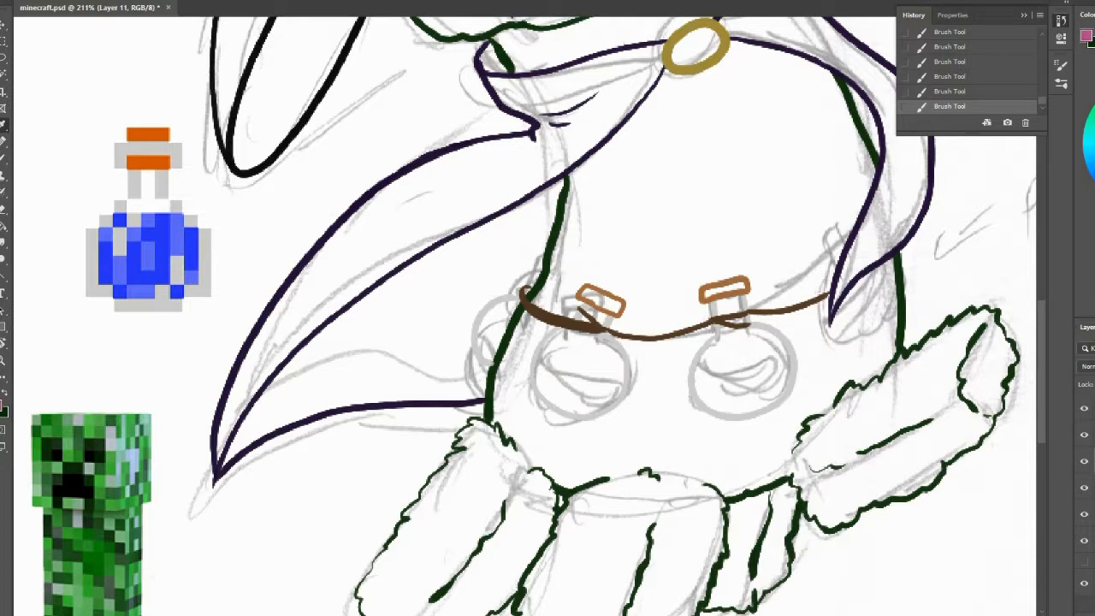
pyautogui.moveTo(544, 341); pyautogui.dragTo(581, 391)
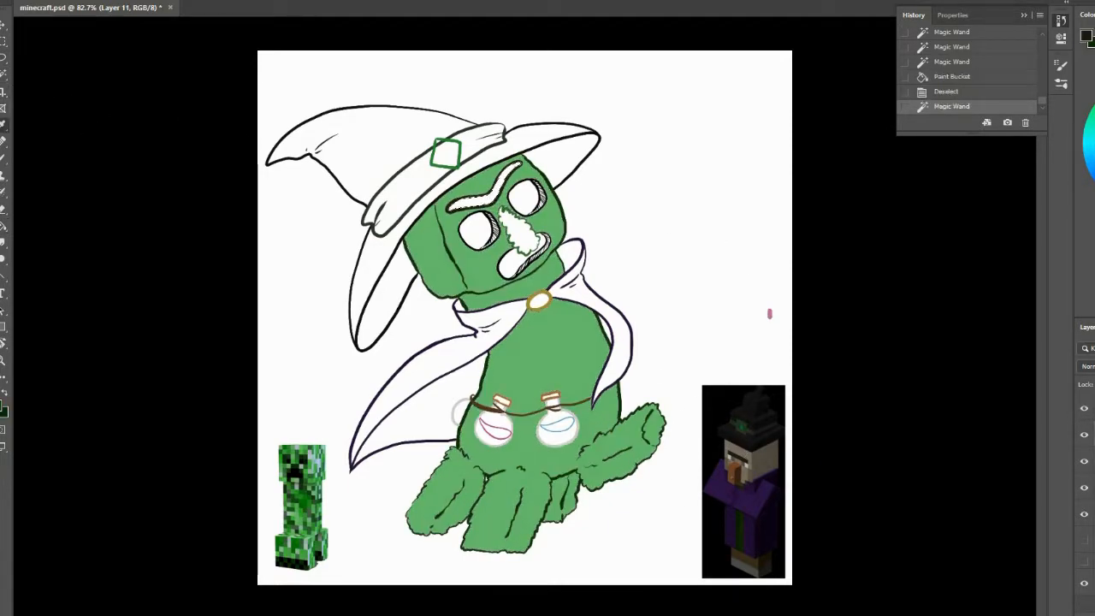
# Fill the cape purple and the hat charcoal with a grey band on a new layer
pyautogui.click(479, 185)
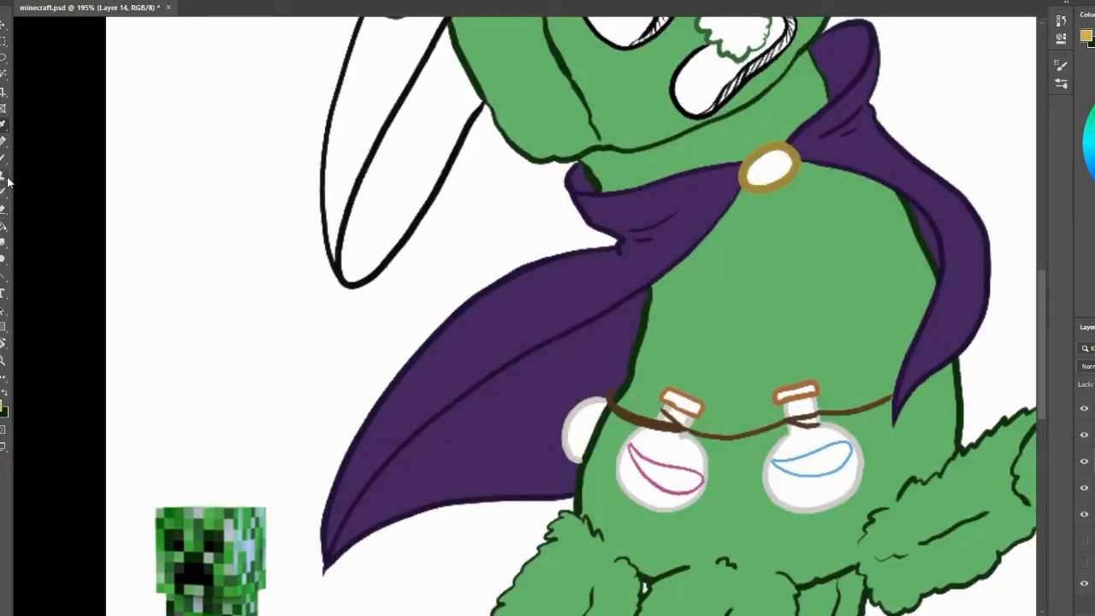
pyautogui.scroll(-3)
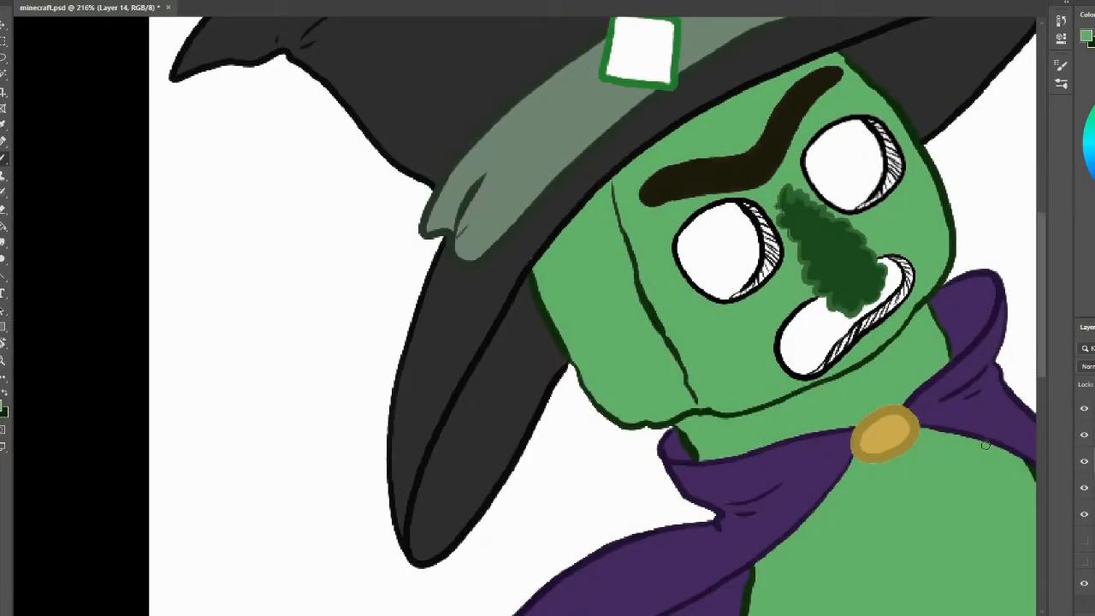
# Paint dark eyes with glowing pink pupils and colour the potion liquids pink and blue
pyautogui.scroll(-3)
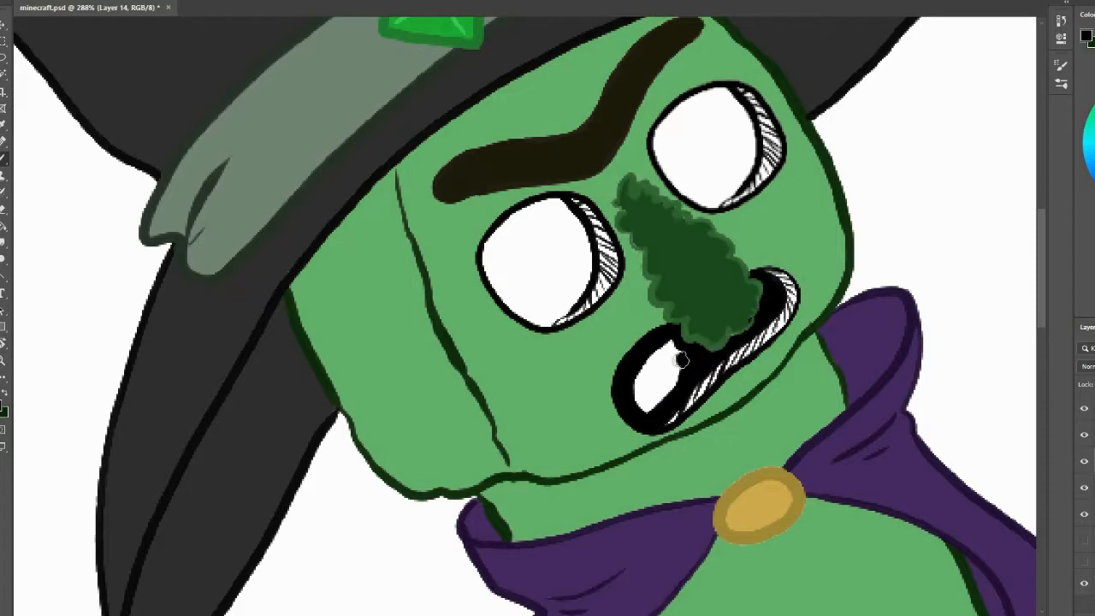
pyautogui.moveTo(680, 359); pyautogui.dragTo(732, 329)
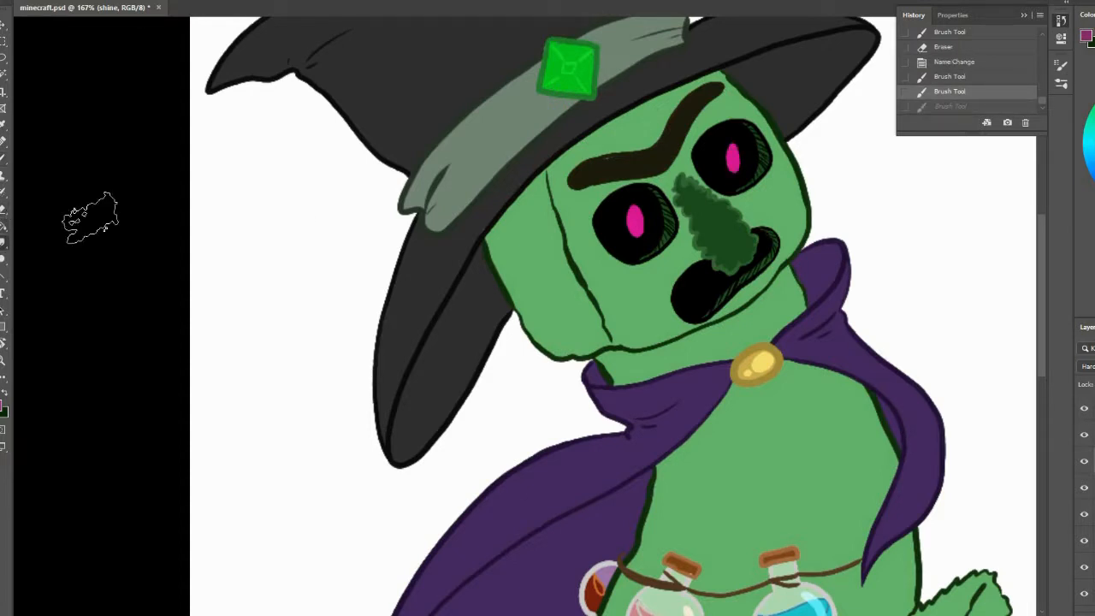
# Soften the pink eye glow, then select and refill the creeper's body for retexturing
pyautogui.moveTo(710, 154); pyautogui.dragTo(752, 150)
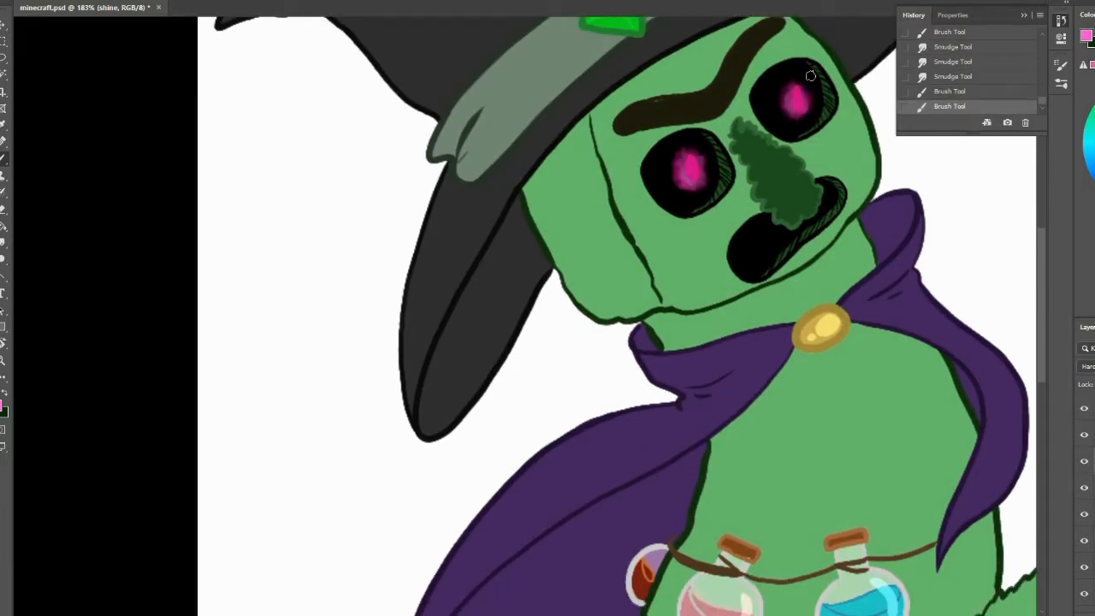
pyautogui.press('ctrl+-')
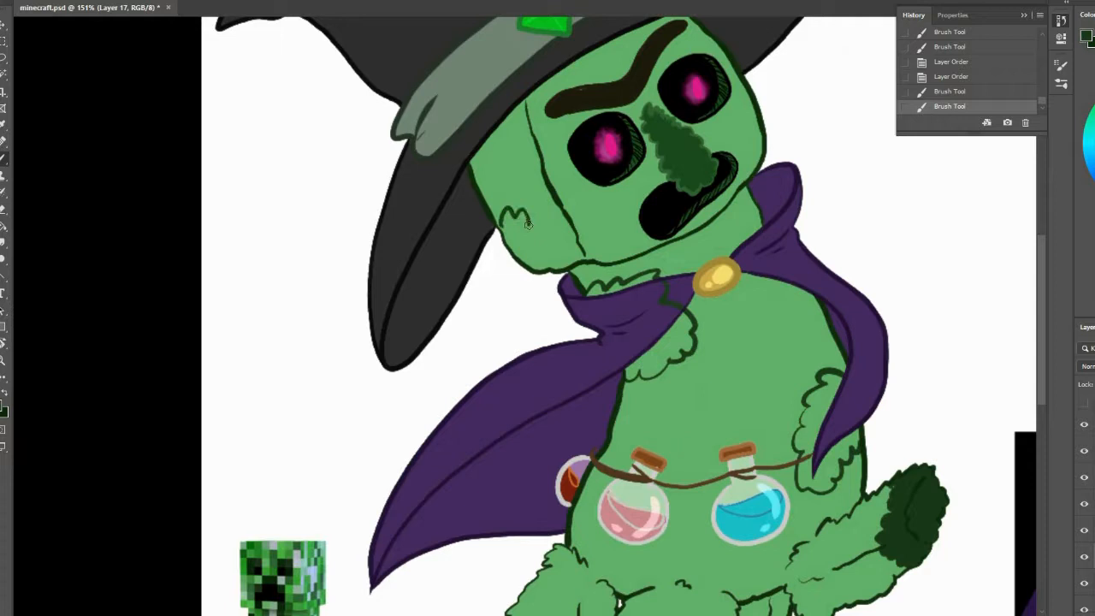
pyautogui.click(526, 231)
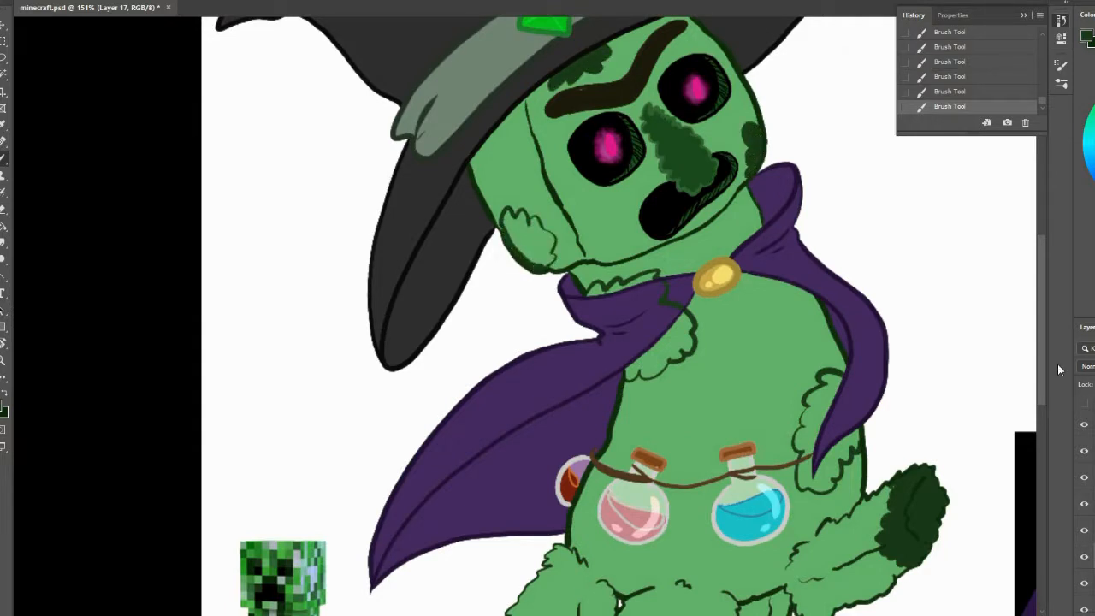
# Blend the body patches into a smudgy watercolour-style green texture with soft highlights
pyautogui.scroll(-3)
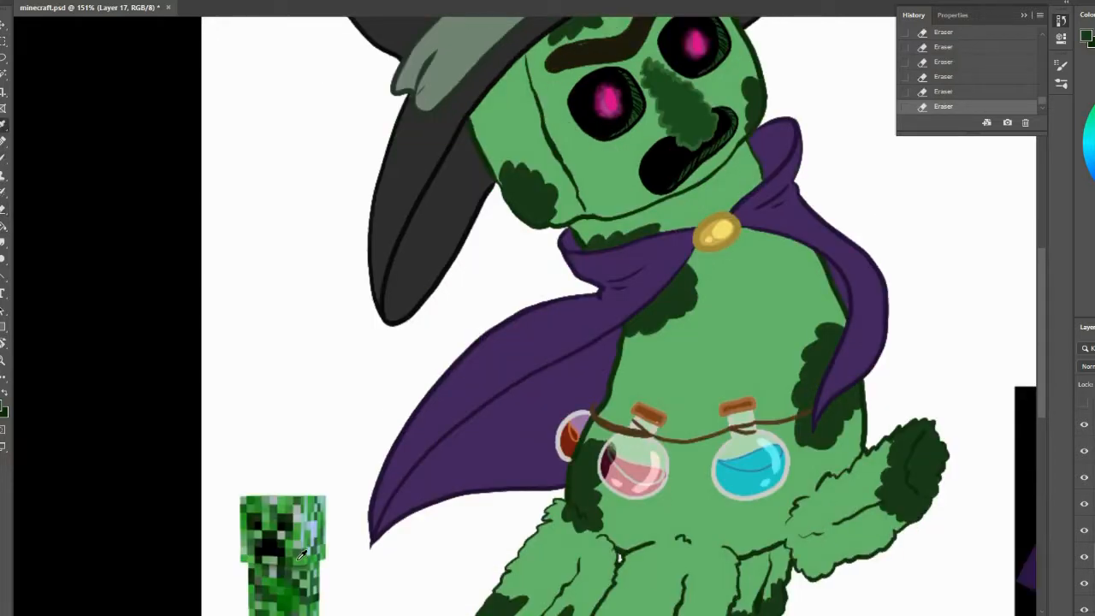
pyautogui.scroll(-3)
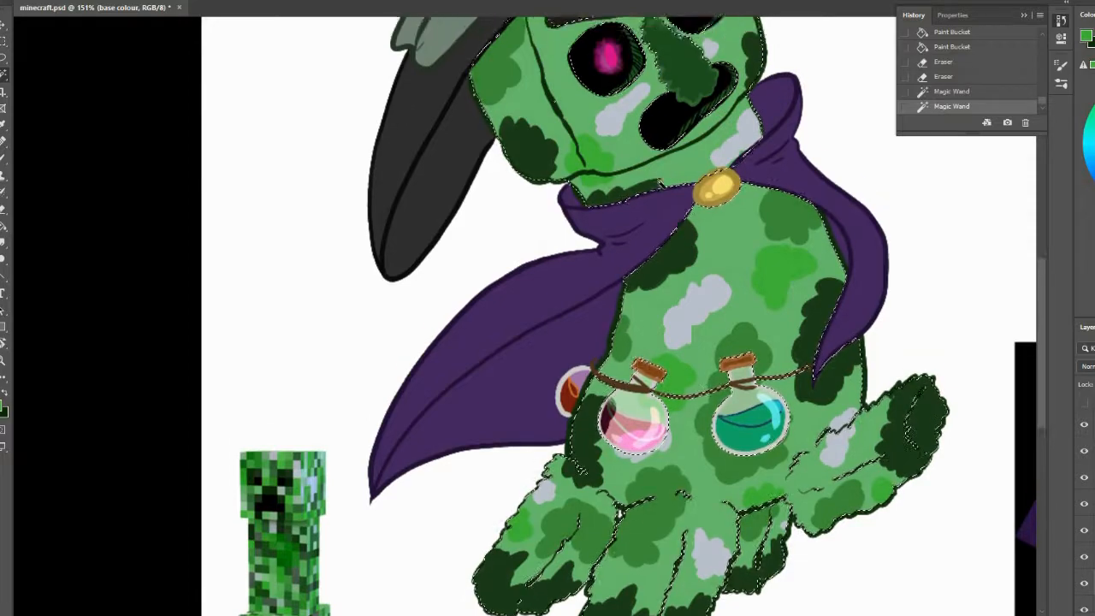
pyautogui.scroll(-3)
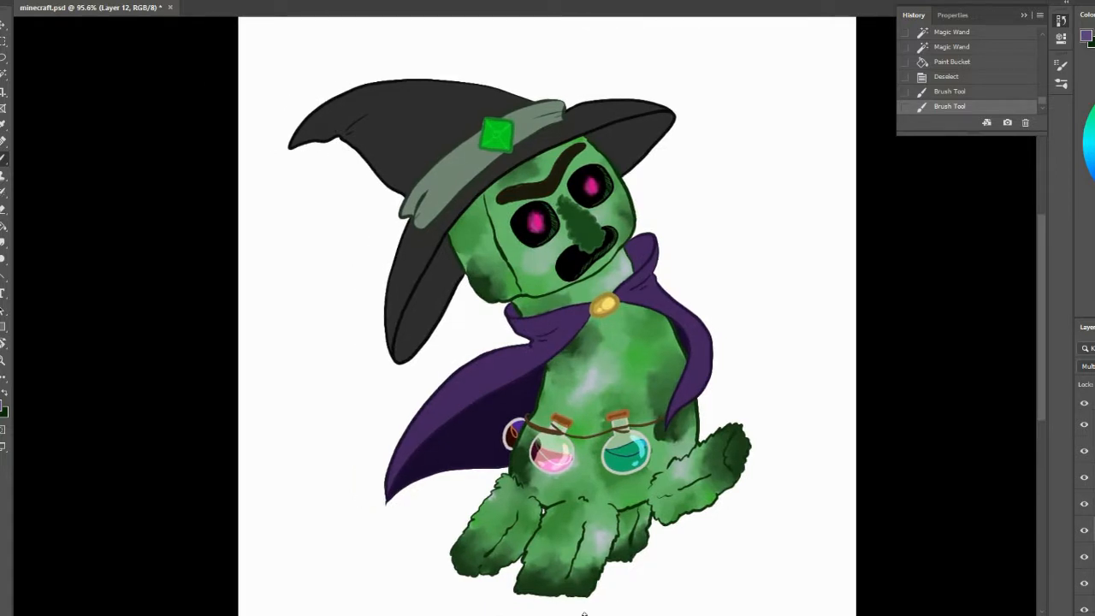
pyautogui.moveTo(923, 342)
pyautogui.write('dark')
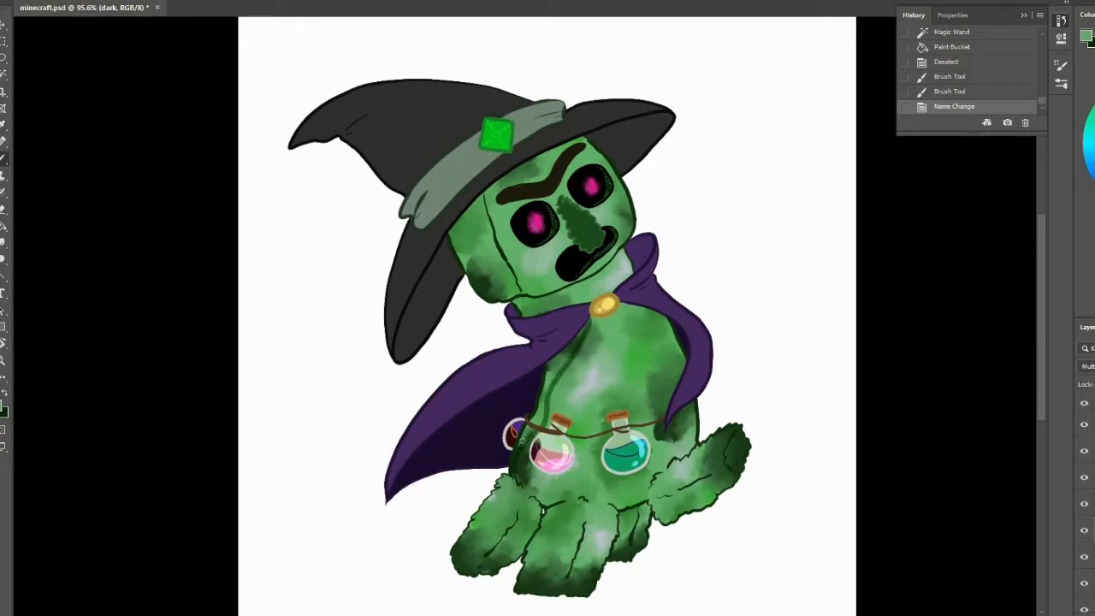
# Brush darker green shading over the creeper's body sides and the edges of its feet
pyautogui.moveTo(522, 441); pyautogui.dragTo(574, 334)
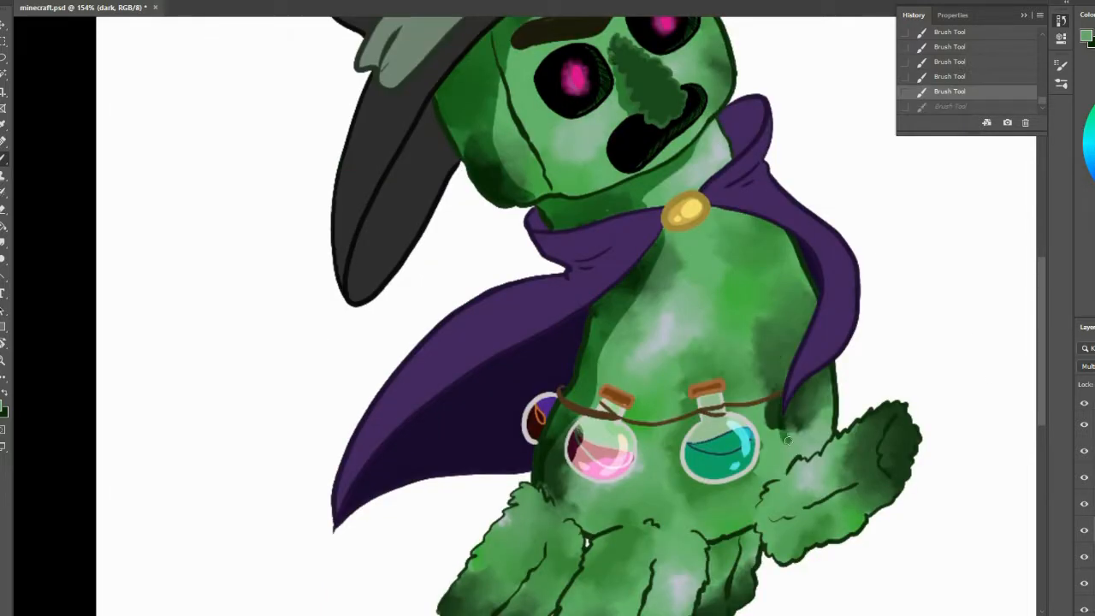
pyautogui.moveTo(787, 441); pyautogui.dragTo(739, 219)
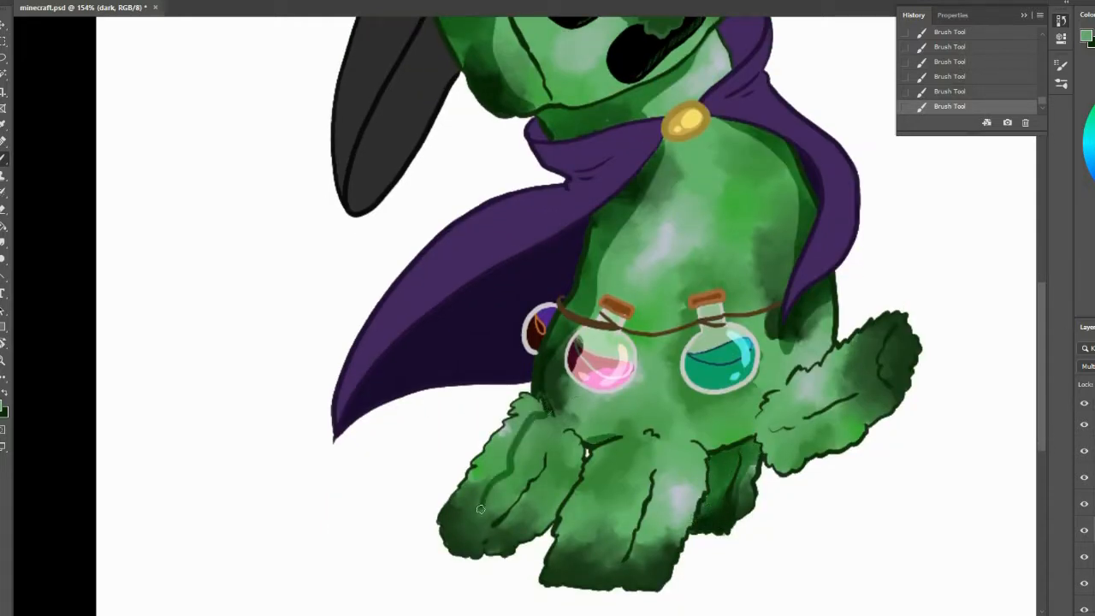
pyautogui.moveTo(479, 510); pyautogui.dragTo(596, 308)
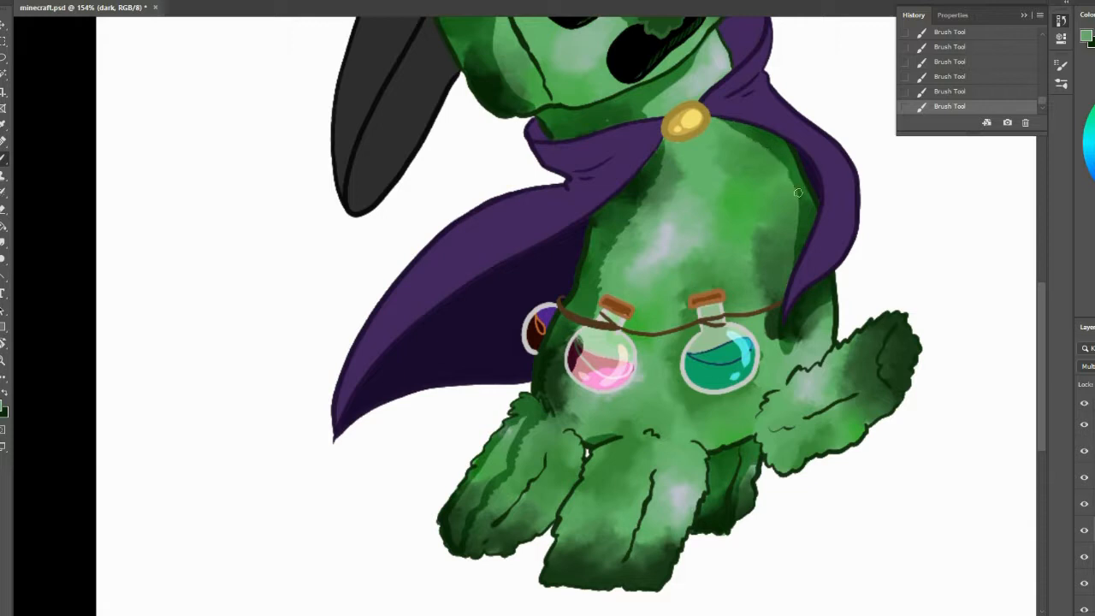
pyautogui.moveTo(801, 192); pyautogui.dragTo(733, 451)
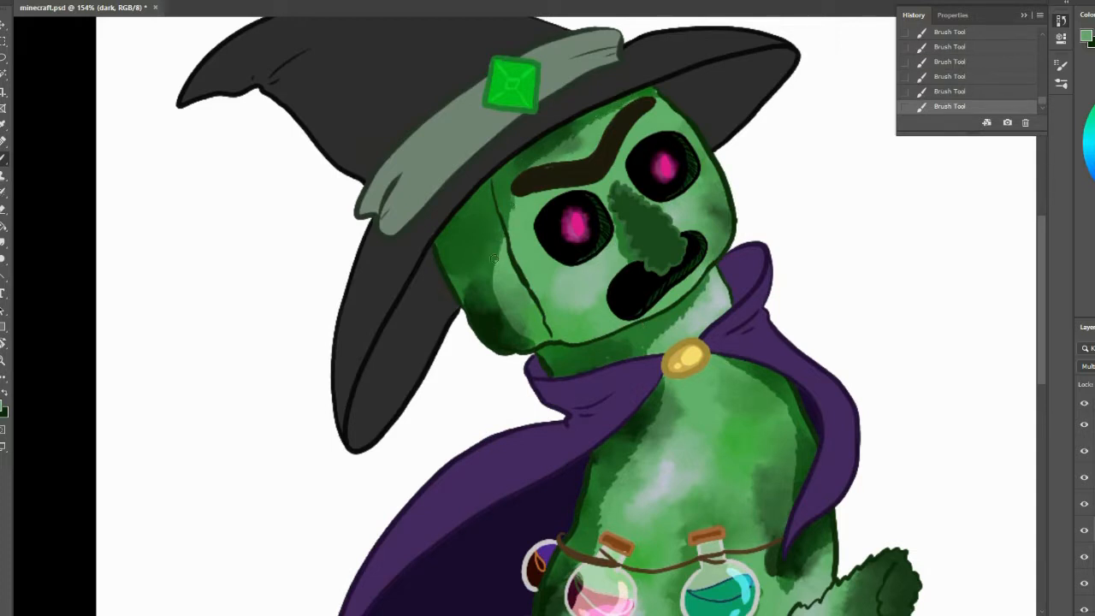
pyautogui.scroll(-3)
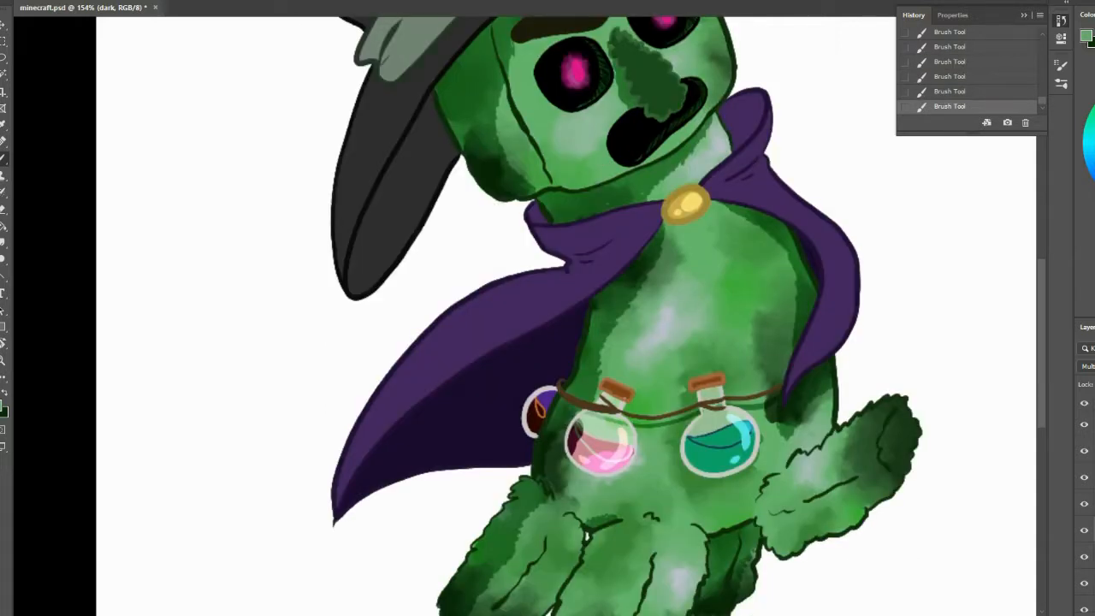
# Add dark shading beneath the cape and along the body edges, then bucket-fill an area with the dark colour
pyautogui.moveTo(719, 428); pyautogui.dragTo(736, 444)
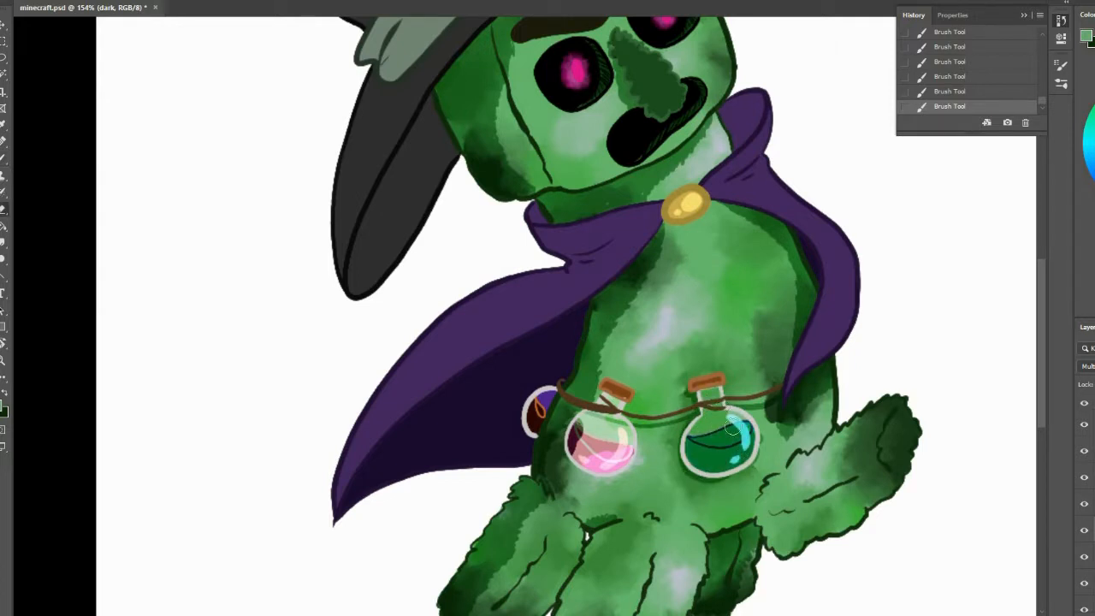
pyautogui.moveTo(732, 428); pyautogui.dragTo(722, 378)
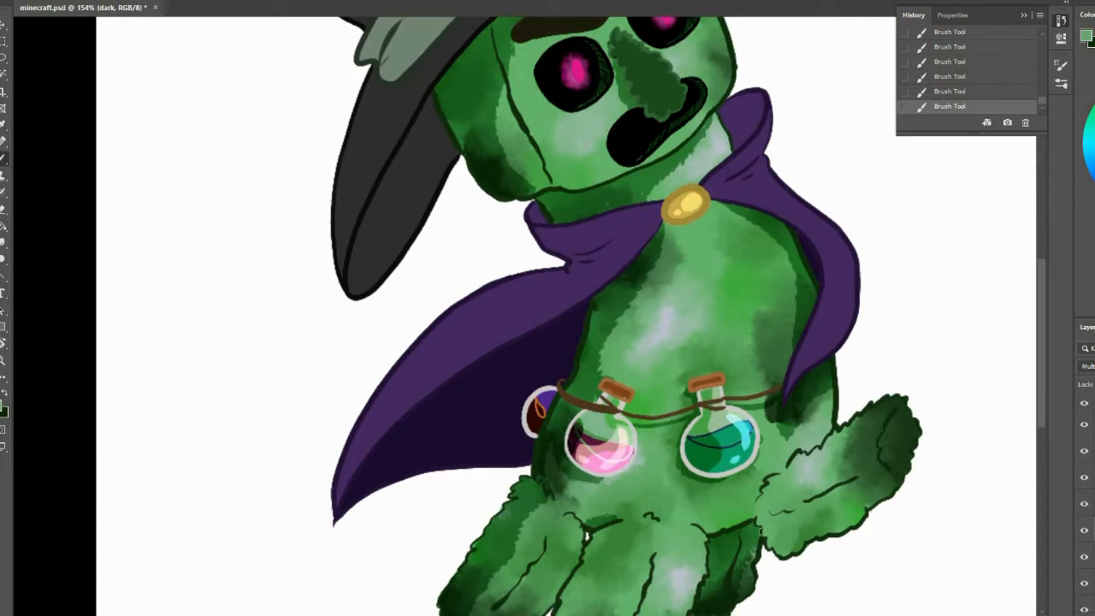
pyautogui.moveTo(761, 539); pyautogui.dragTo(899, 488)
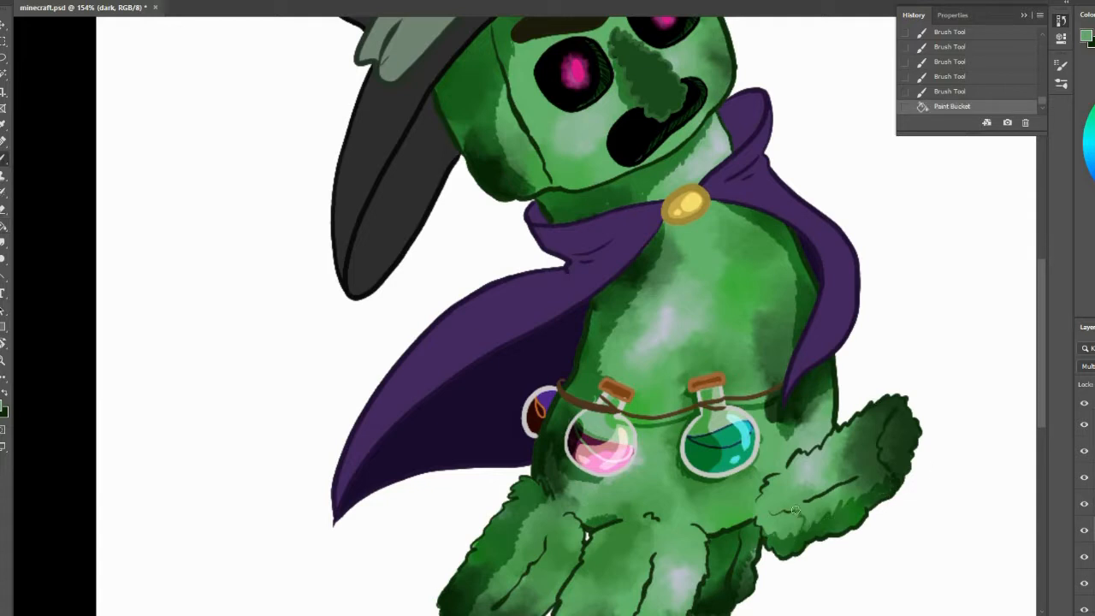
pyautogui.click(778, 516)
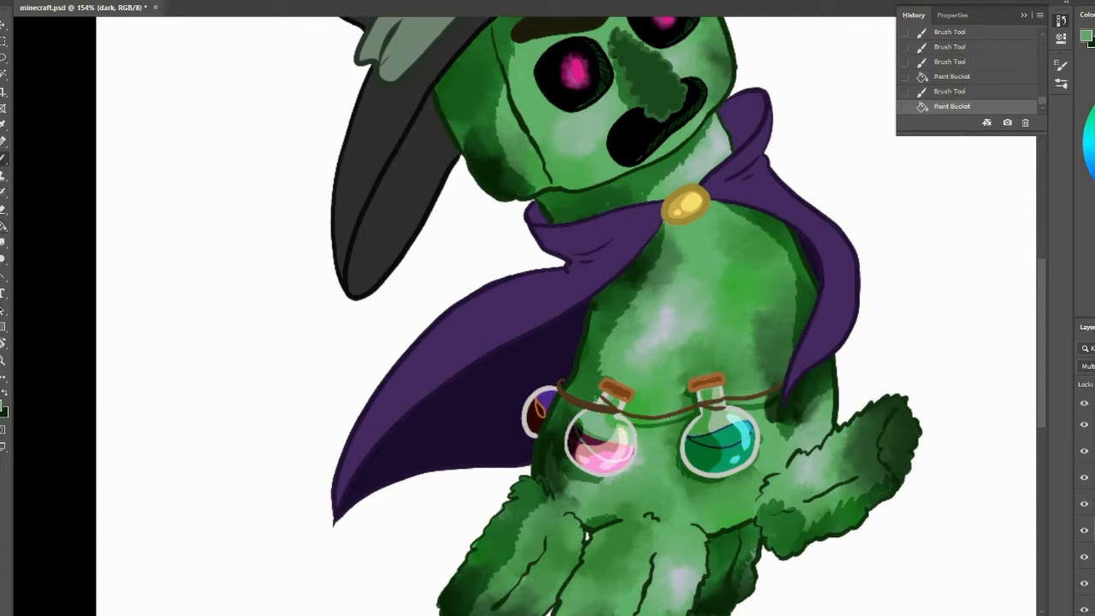
pyautogui.scroll(-3)
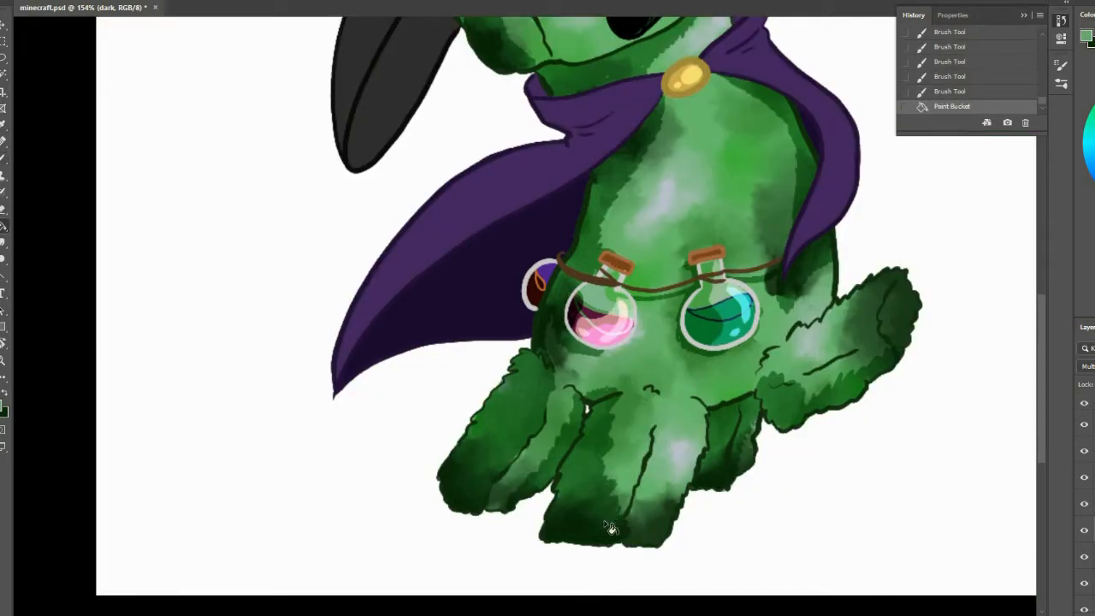
pyautogui.click(702, 345)
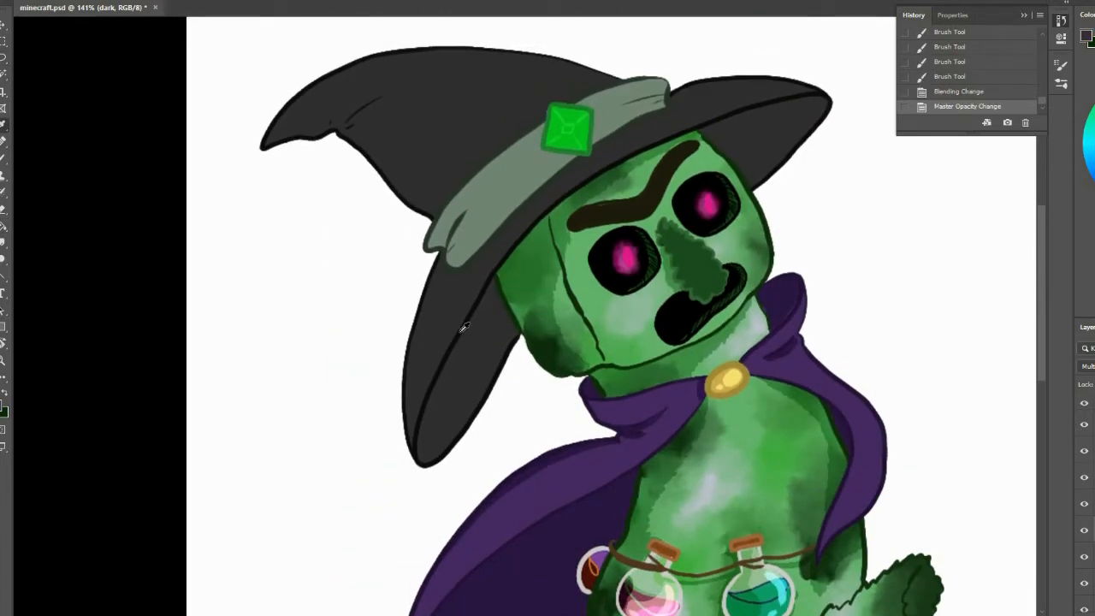
# Reduce the dark layer's opacity so its shading blends softly into the body
pyautogui.click(779, 154)
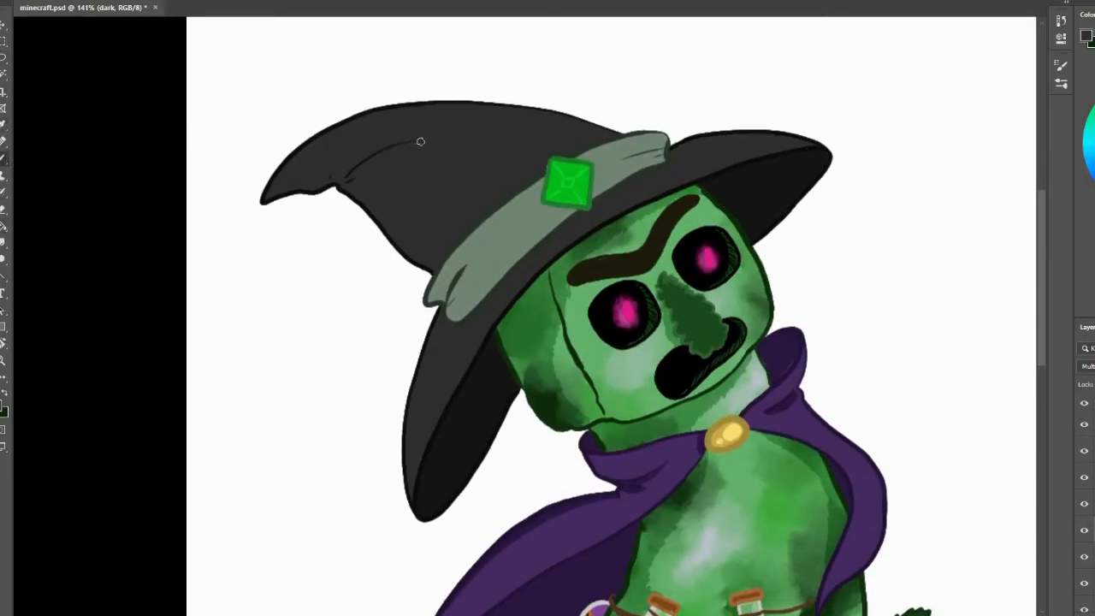
pyautogui.moveTo(421, 140); pyautogui.dragTo(339, 175)
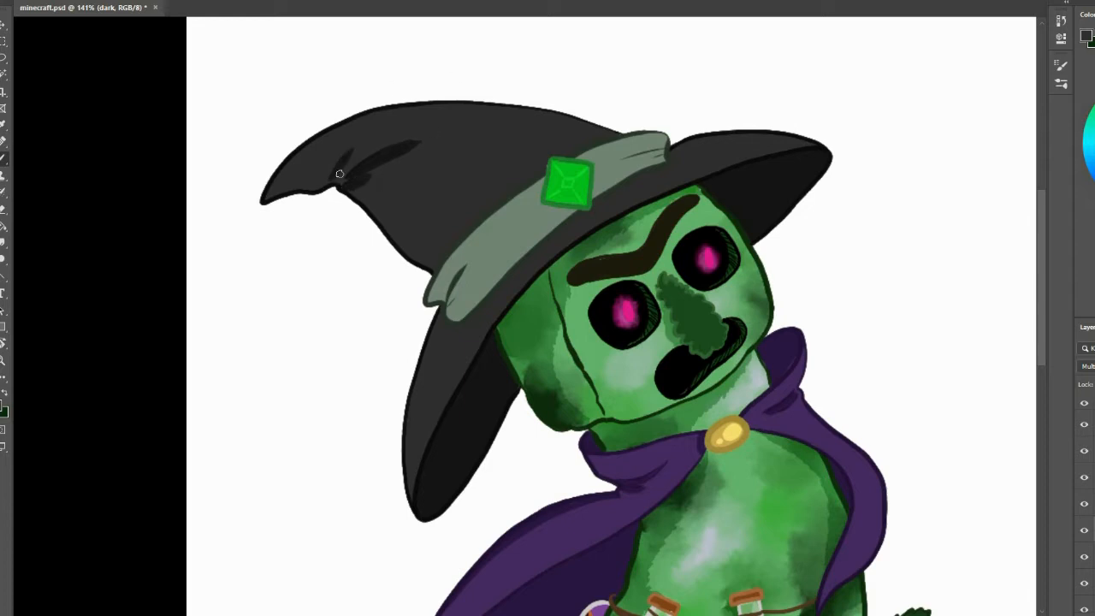